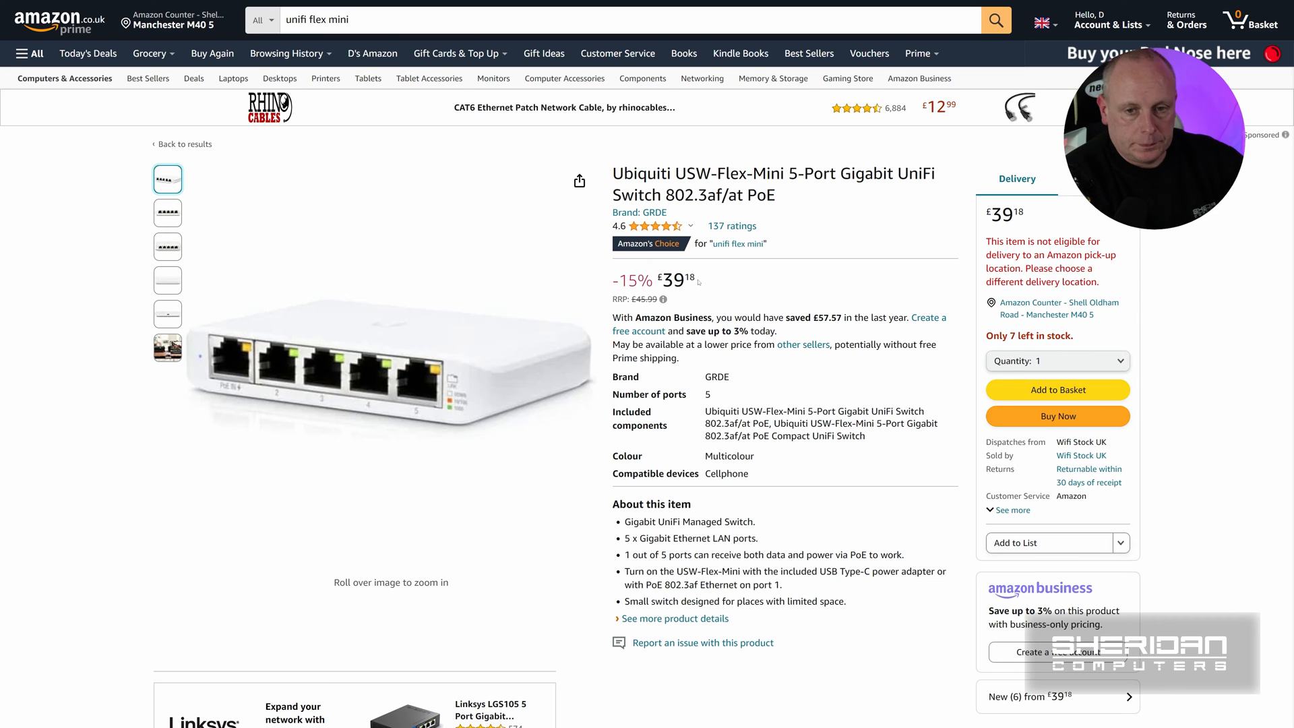
- Switch to the UniFi controller and view its list of four adopted devices
scroll(down, 3)
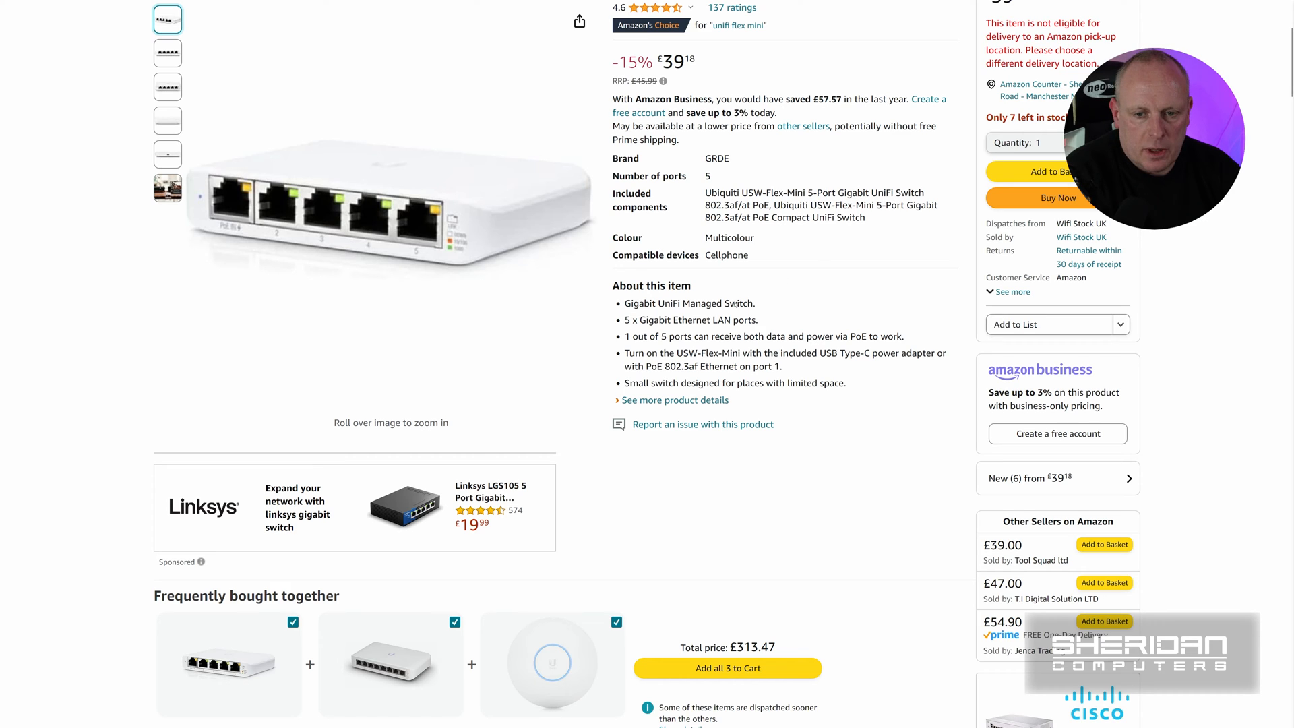
mouse_move(713, 325)
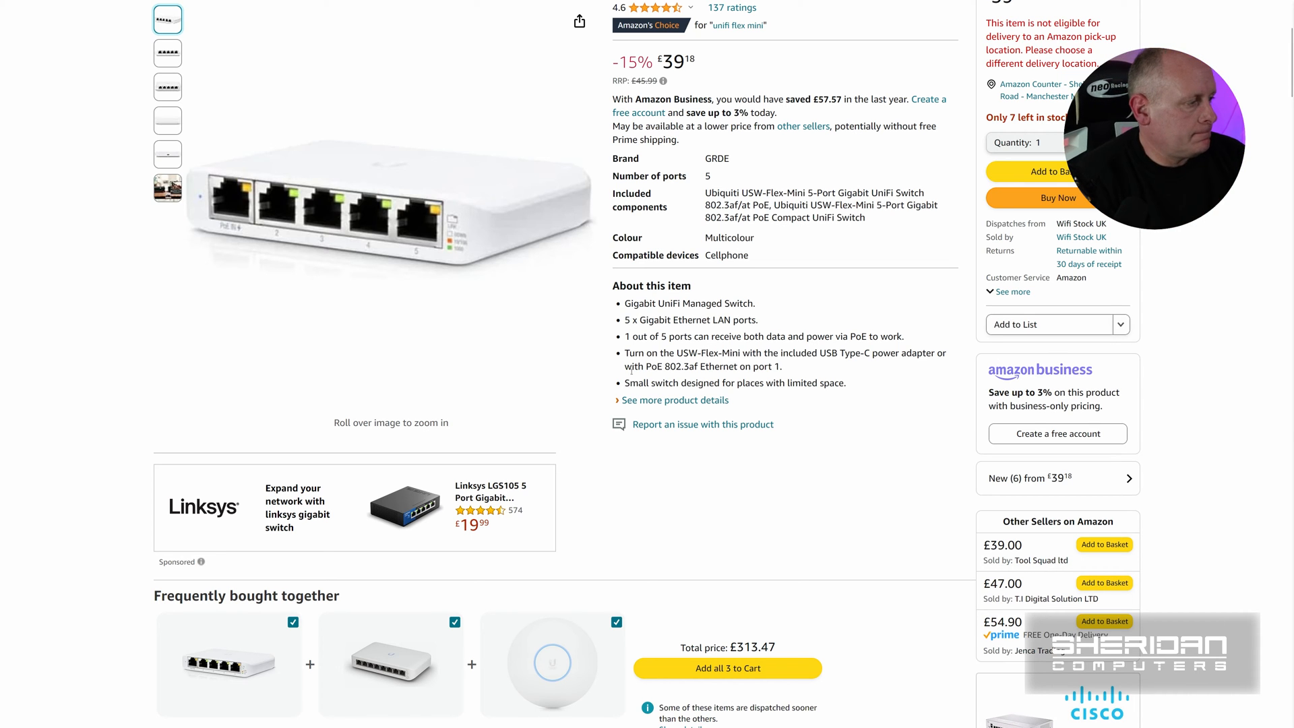
click(167, 188)
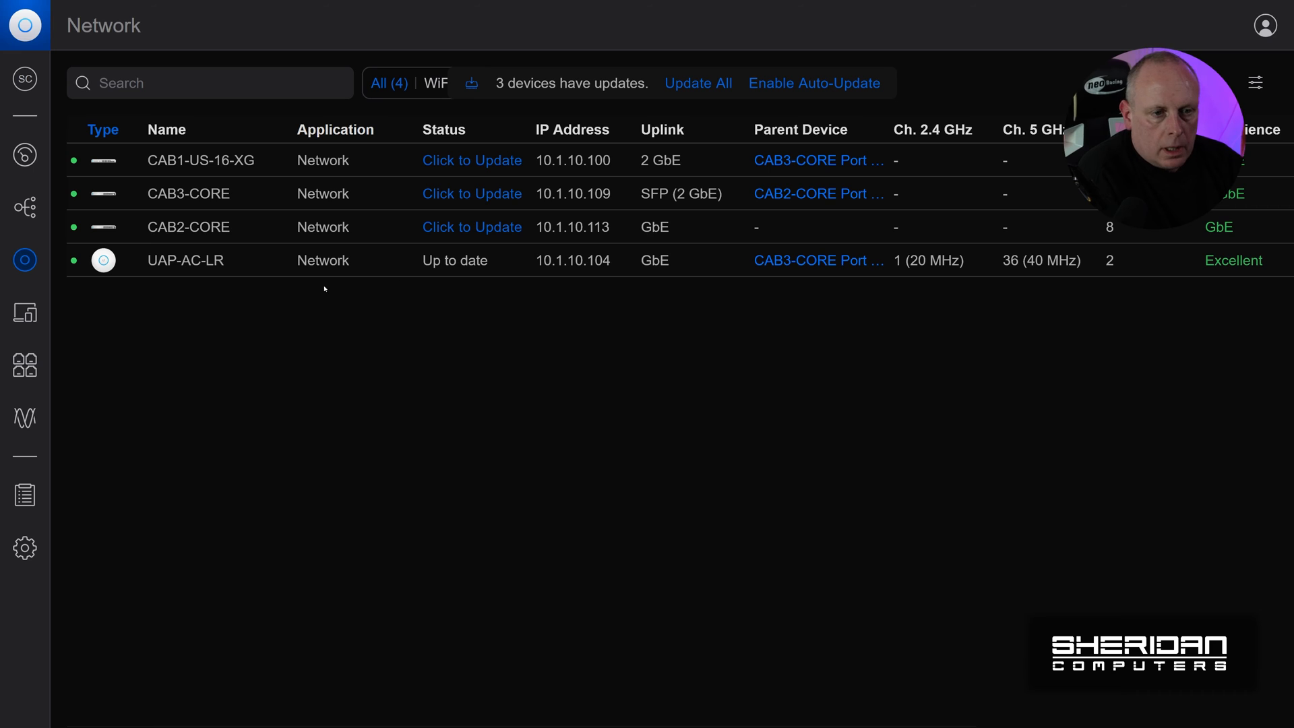
mouse_move(383, 297)
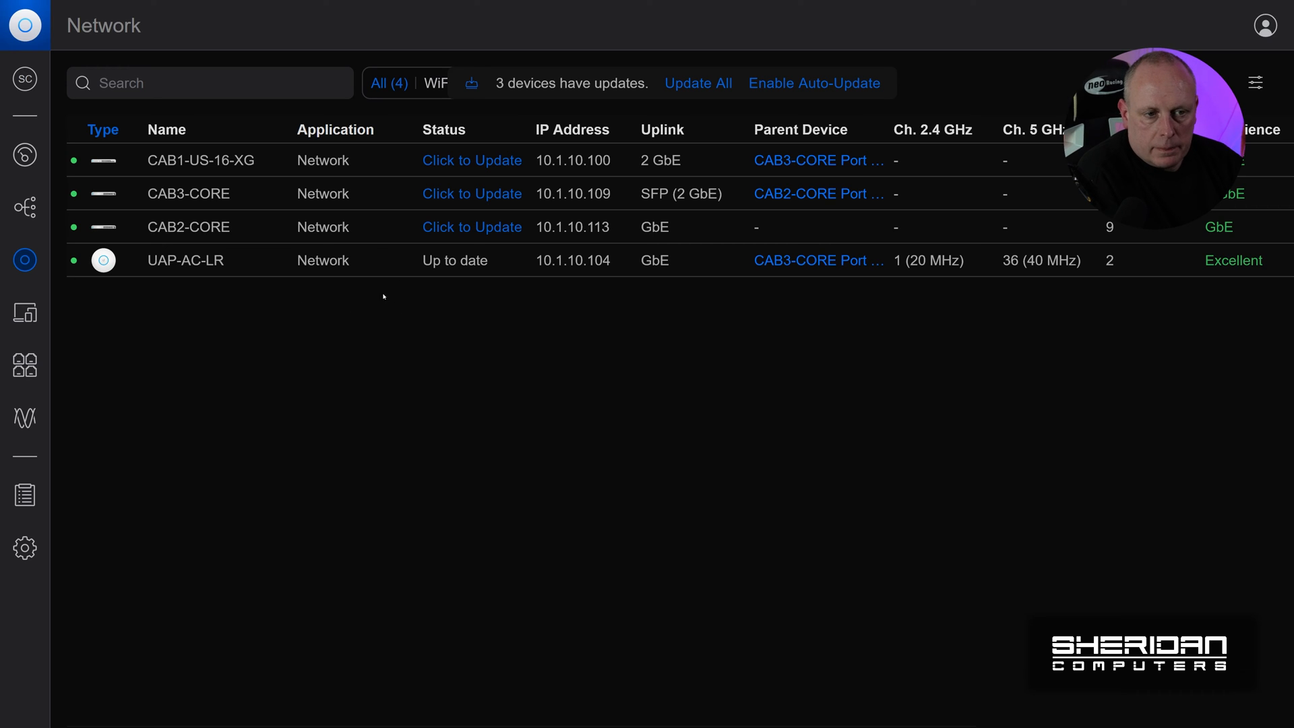
mouse_move(369, 298)
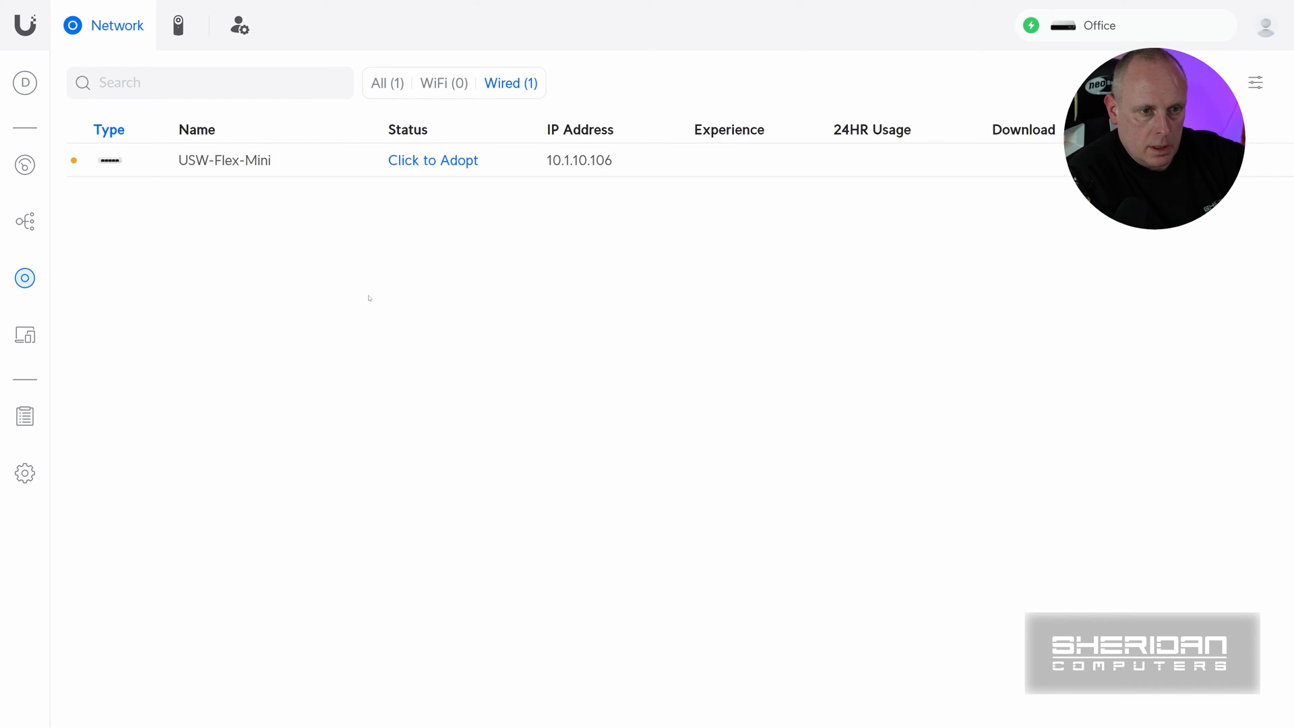
mouse_move(314, 209)
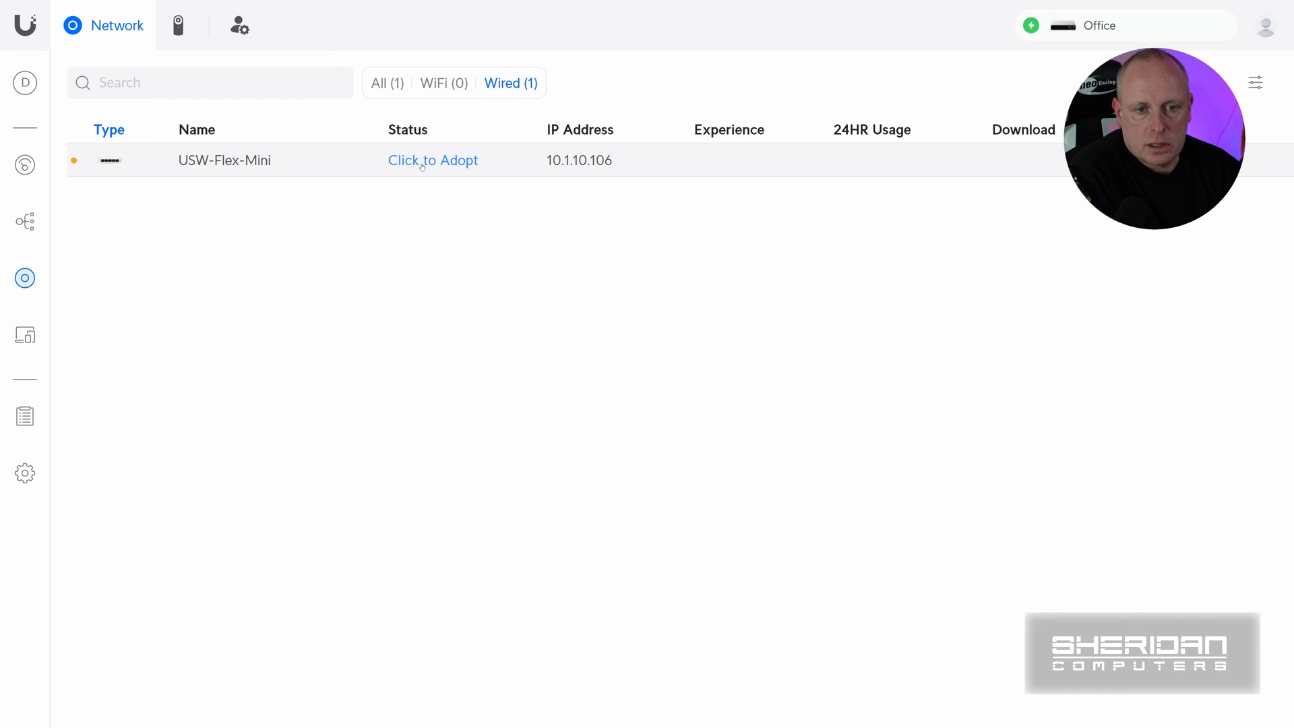
- Adopt the pending USW-Flex-Mini switch until it shows online and up to date
click(433, 160)
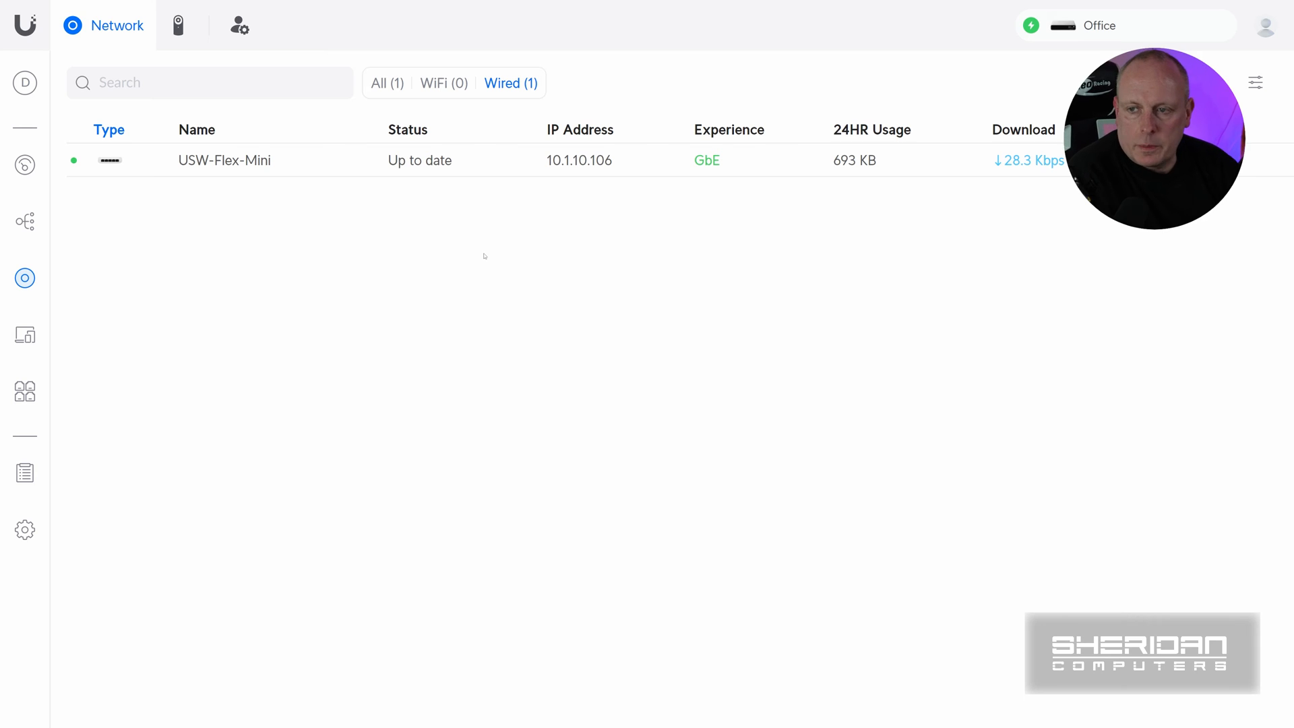
mouse_move(393, 198)
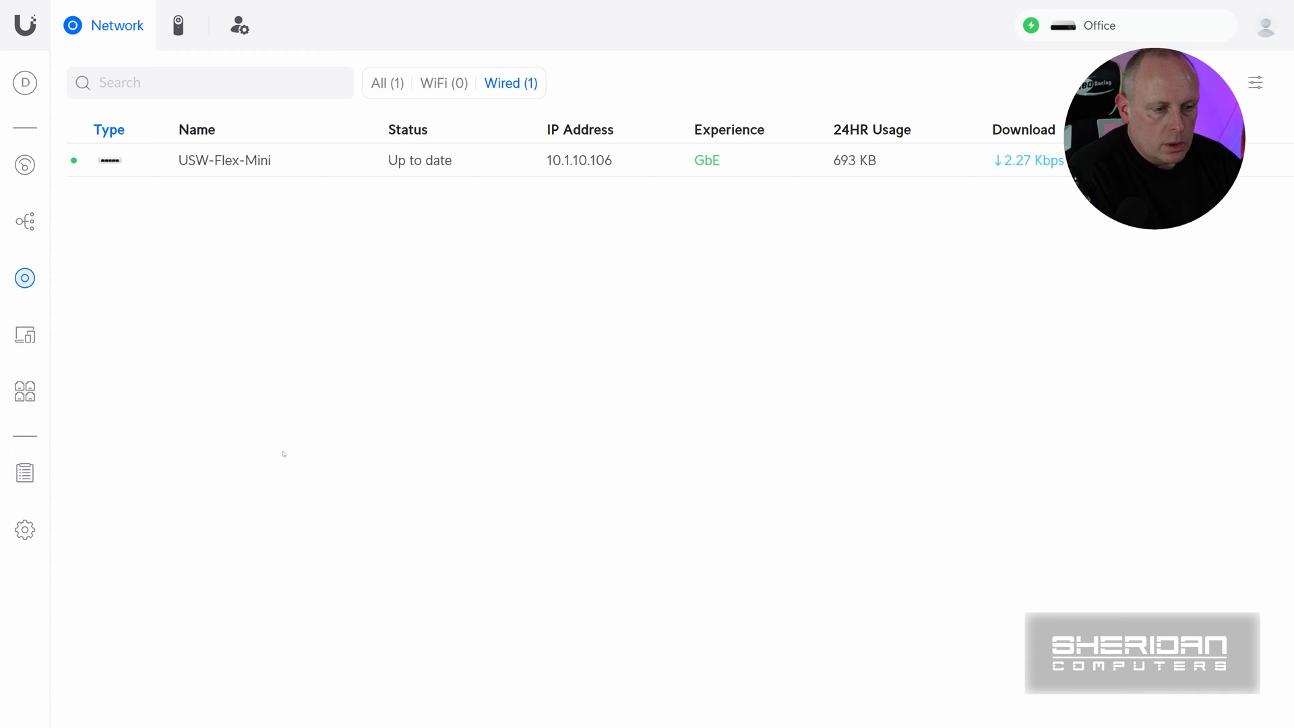
mouse_move(25, 530)
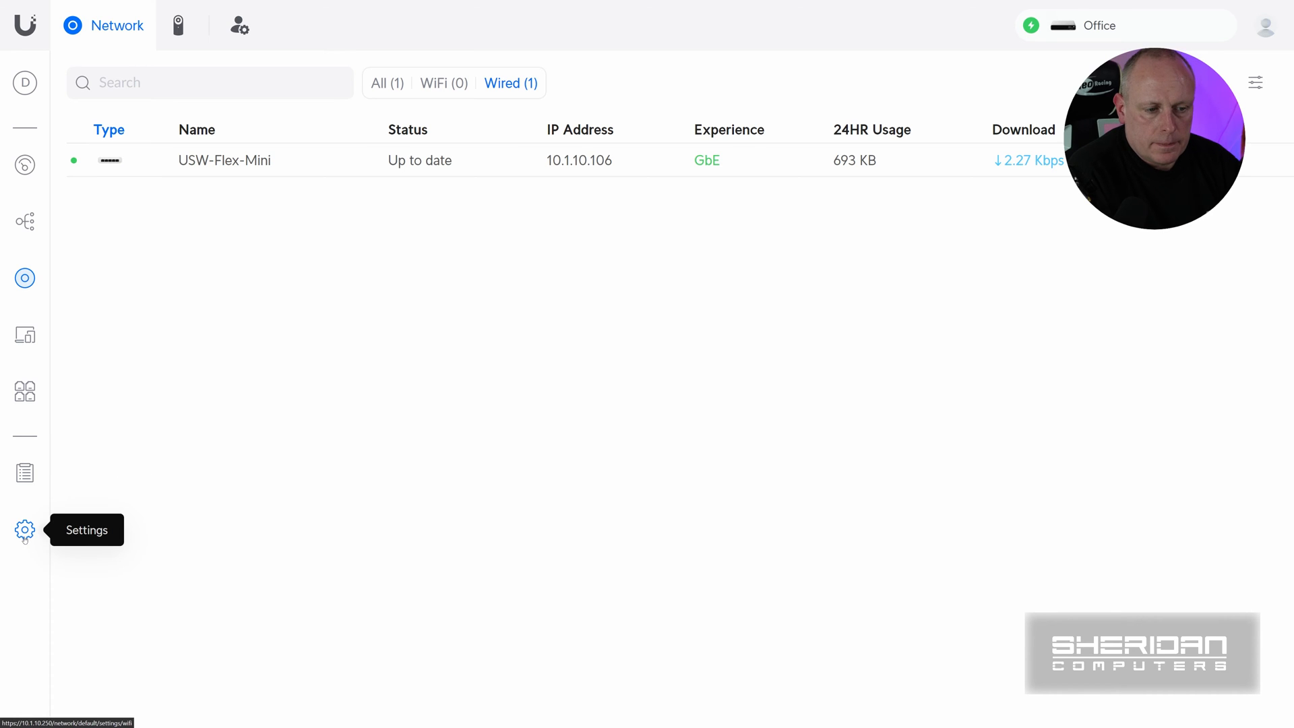
- Go to Settings > System to view the Default site's General options
click(25, 530)
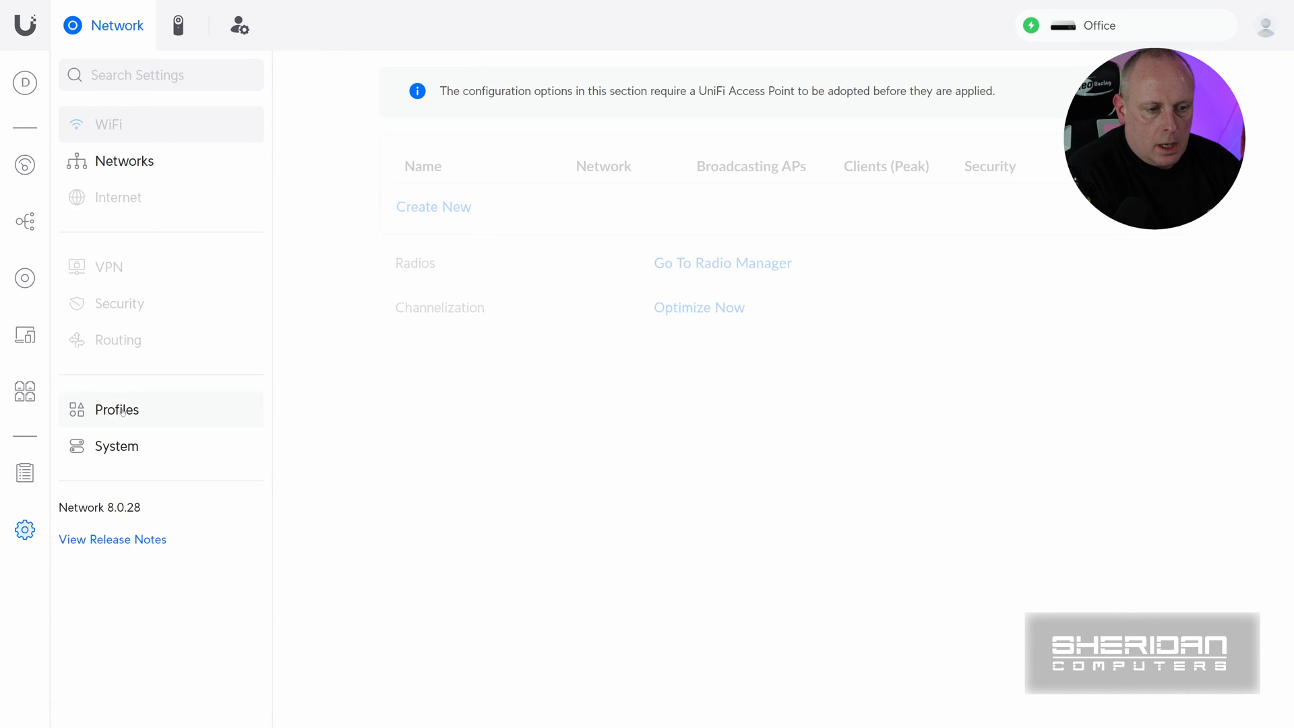
mouse_move(116, 446)
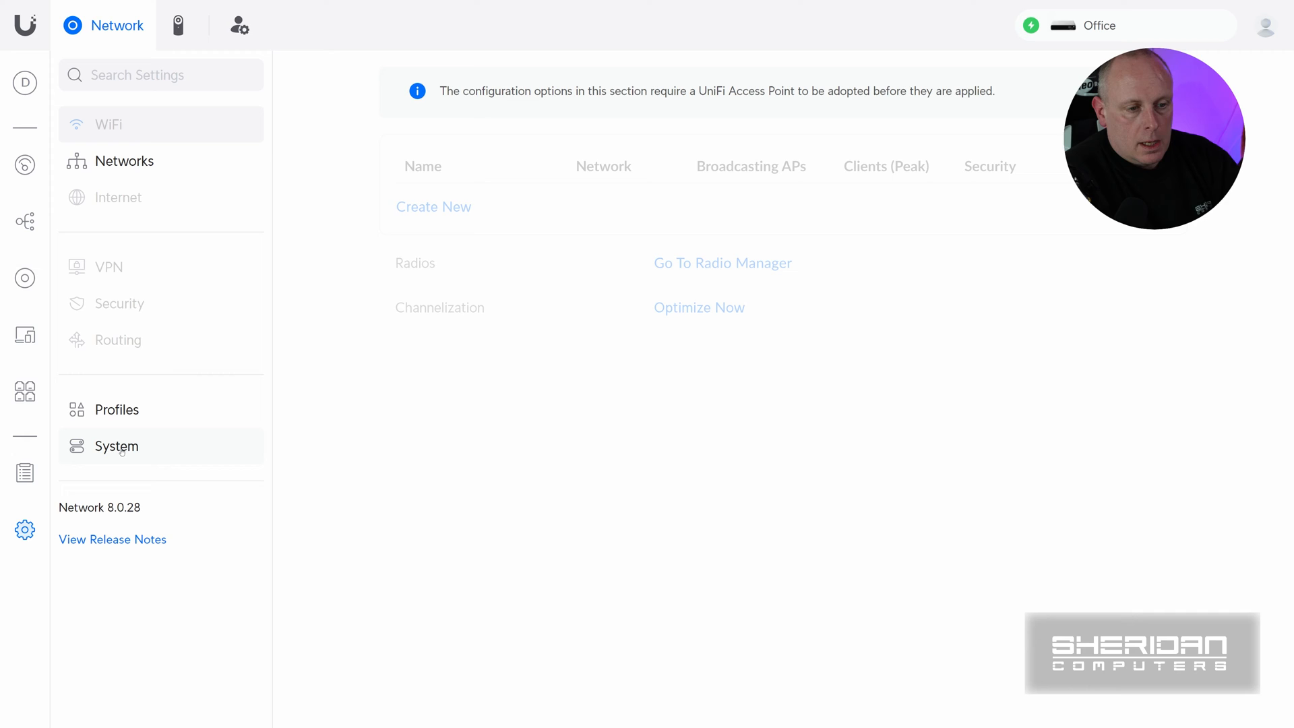
click(116, 445)
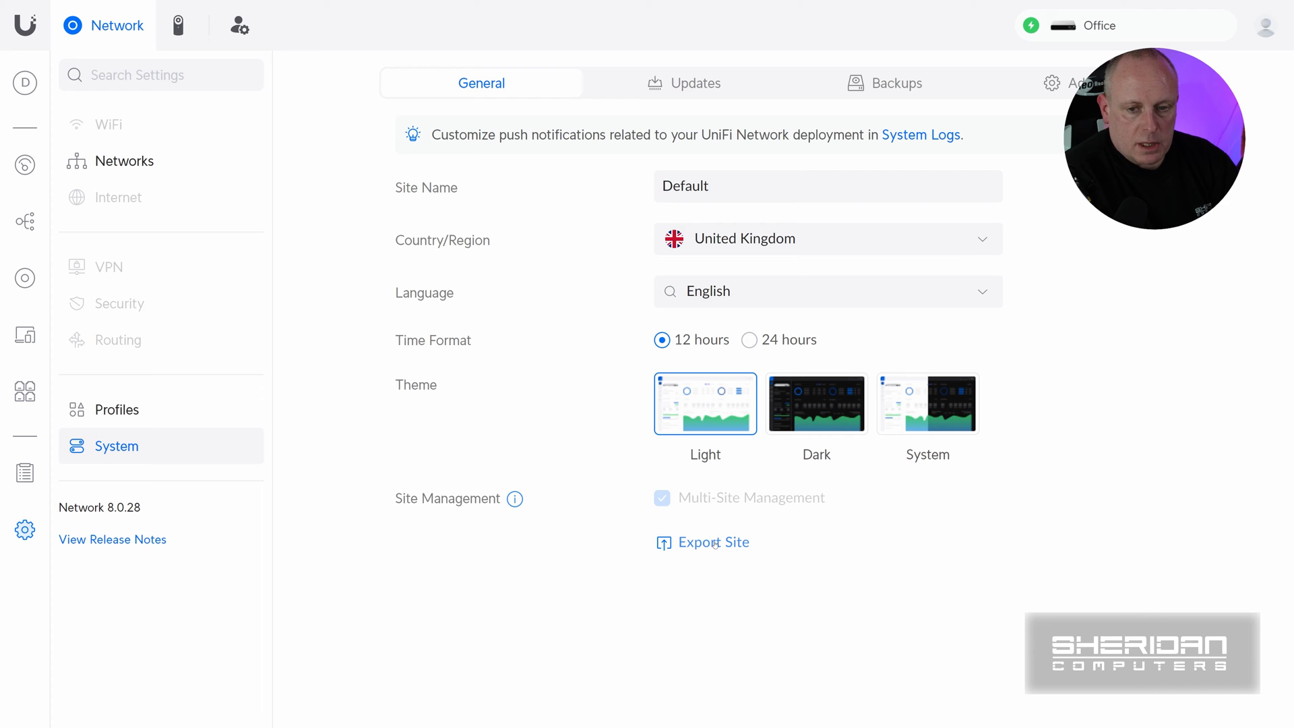
- Export the site and continue past the download to the Migrate Site notice
click(712, 542)
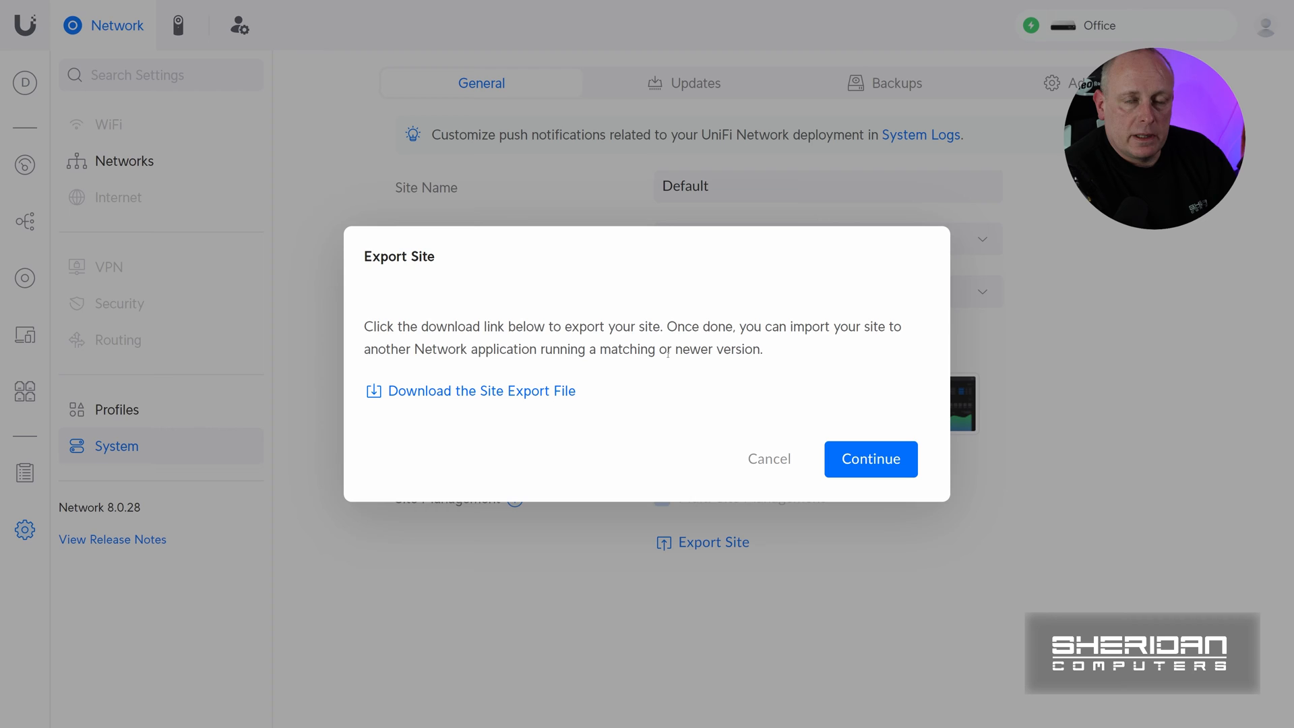
mouse_move(806, 423)
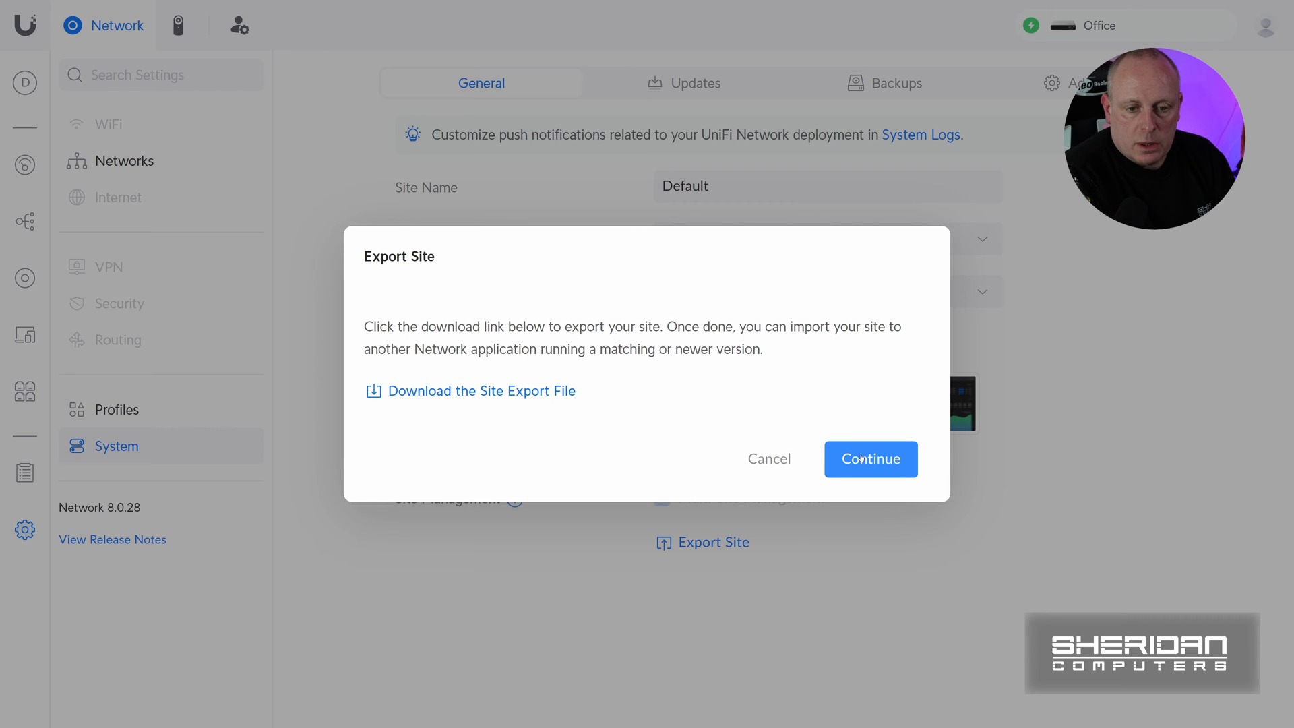
click(870, 459)
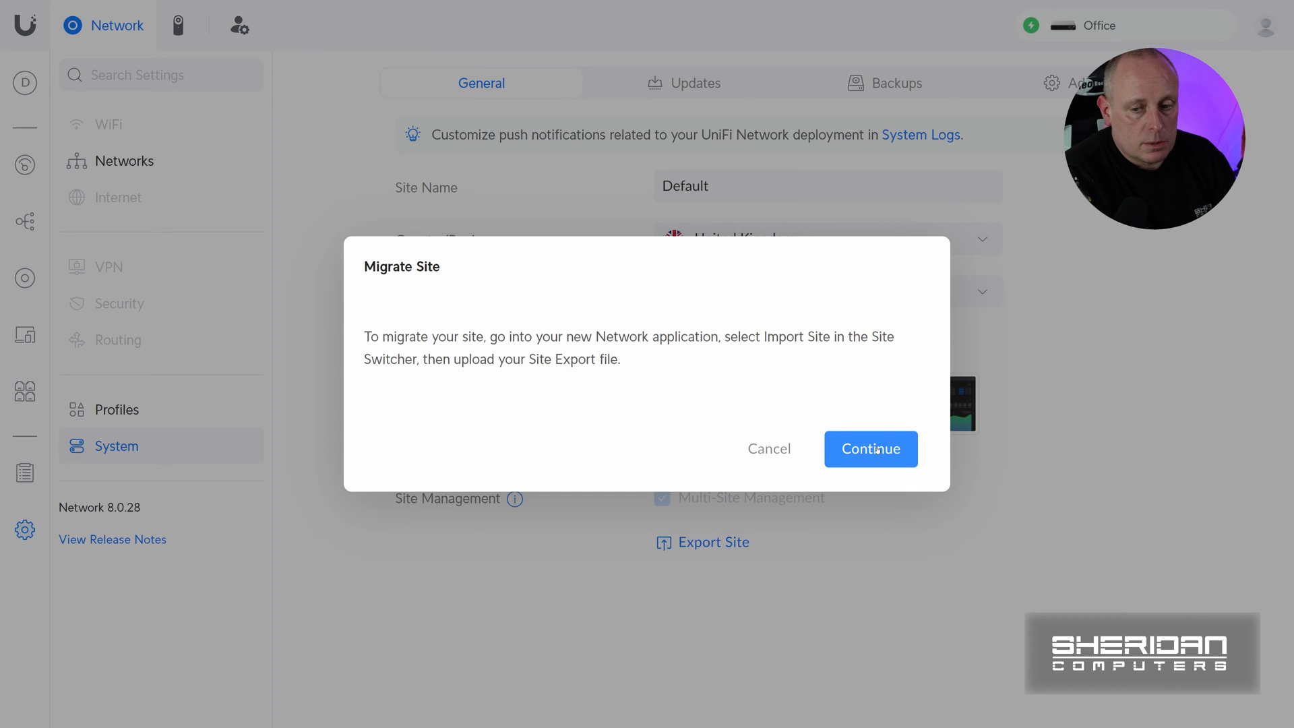
- Migrate the USW-Flex-Mini to the new controller, skipping its removal from the old one
click(869, 449)
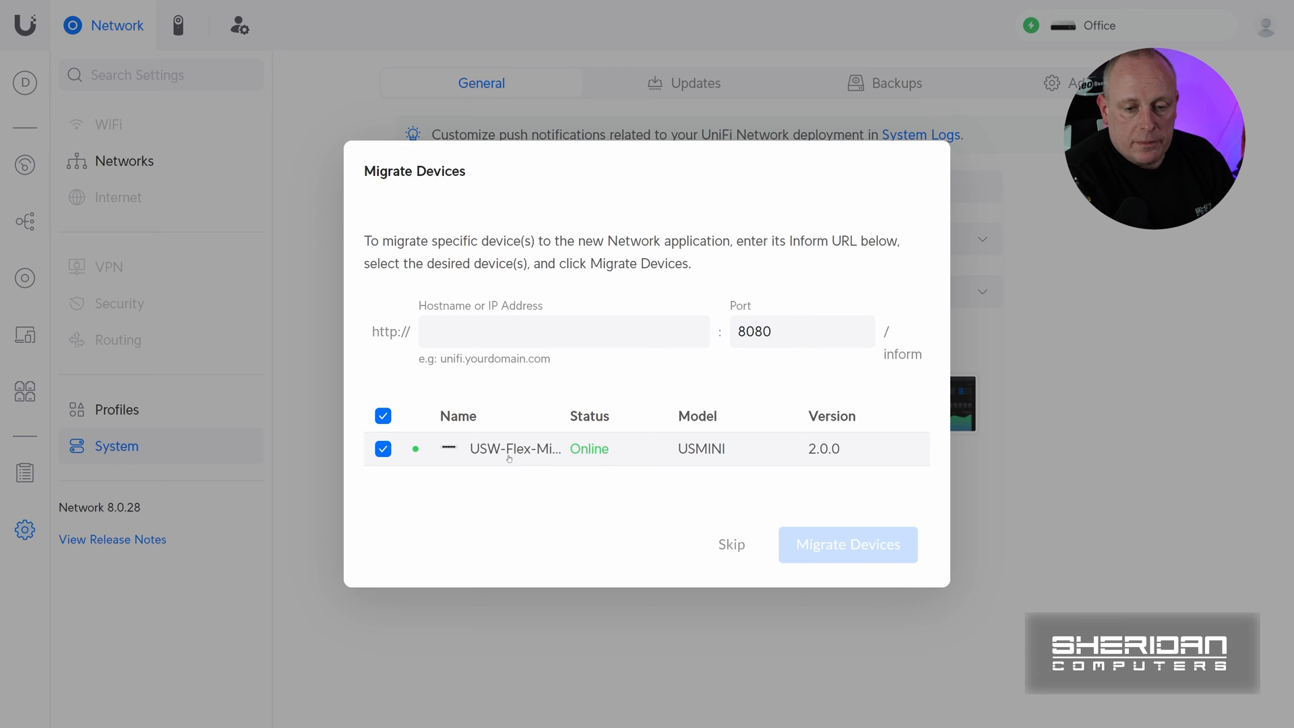
click(565, 331)
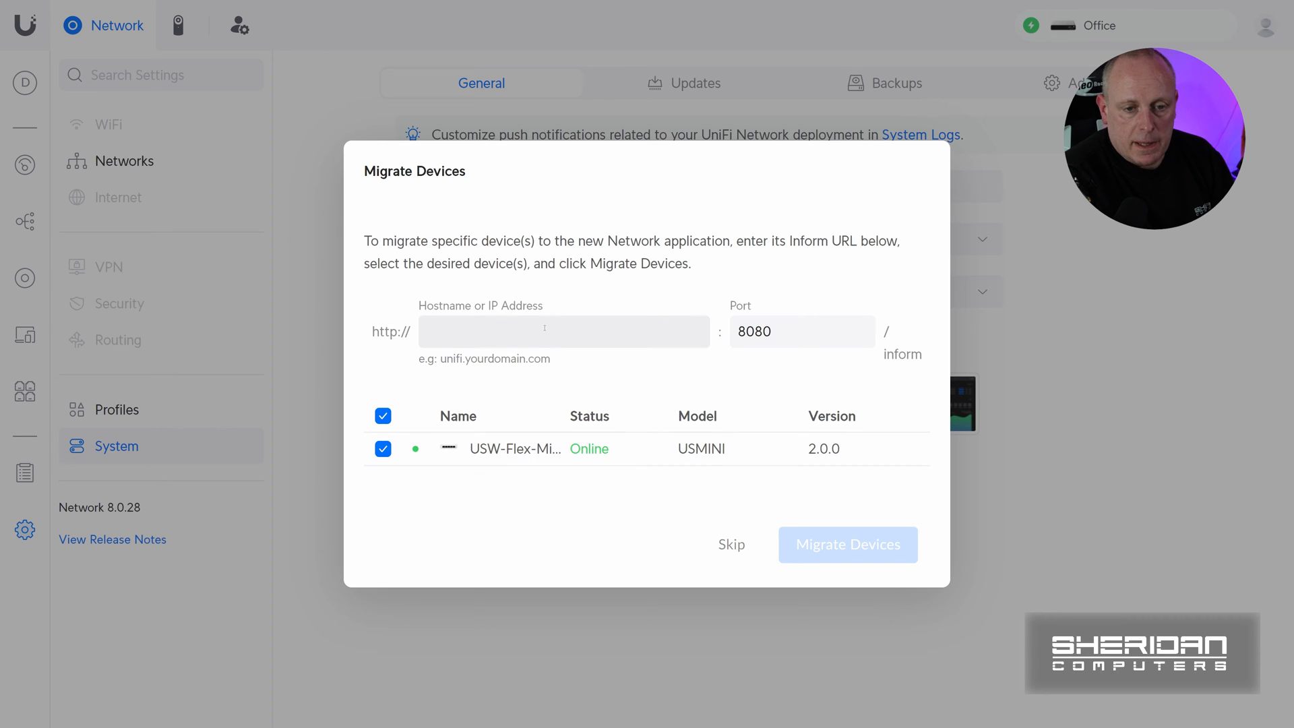
click(563, 331)
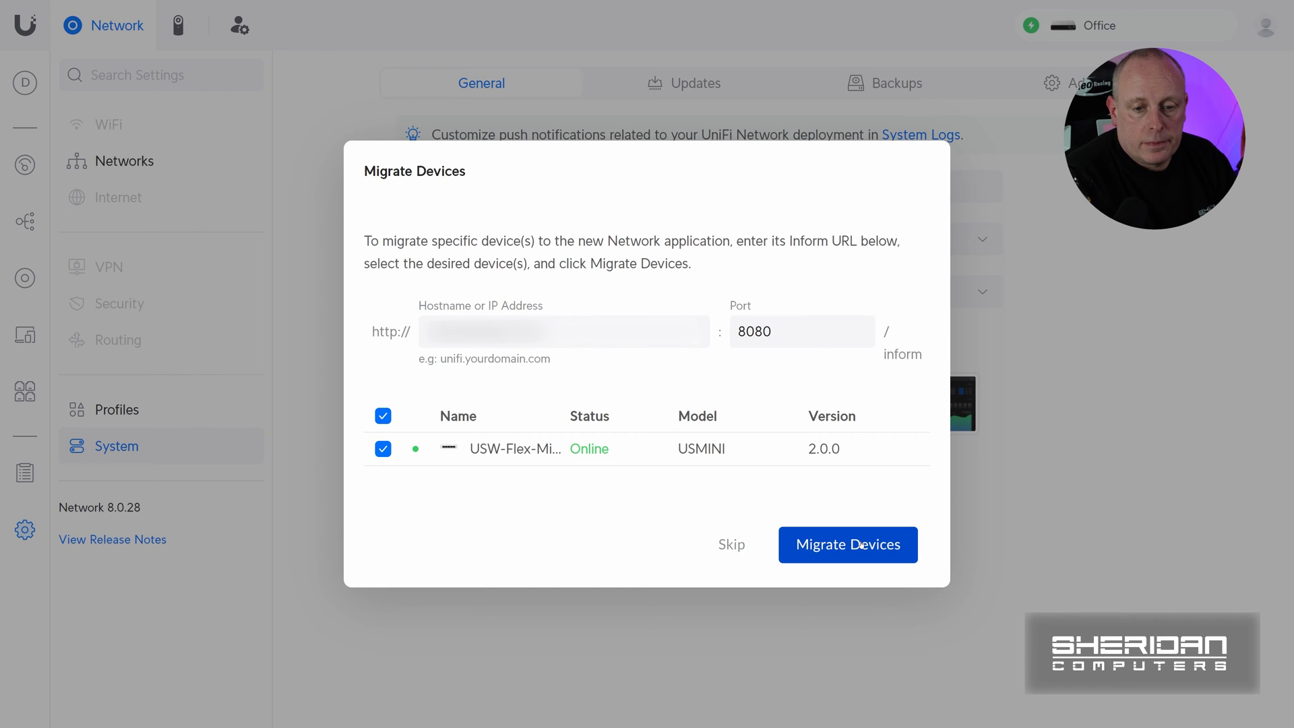
click(847, 544)
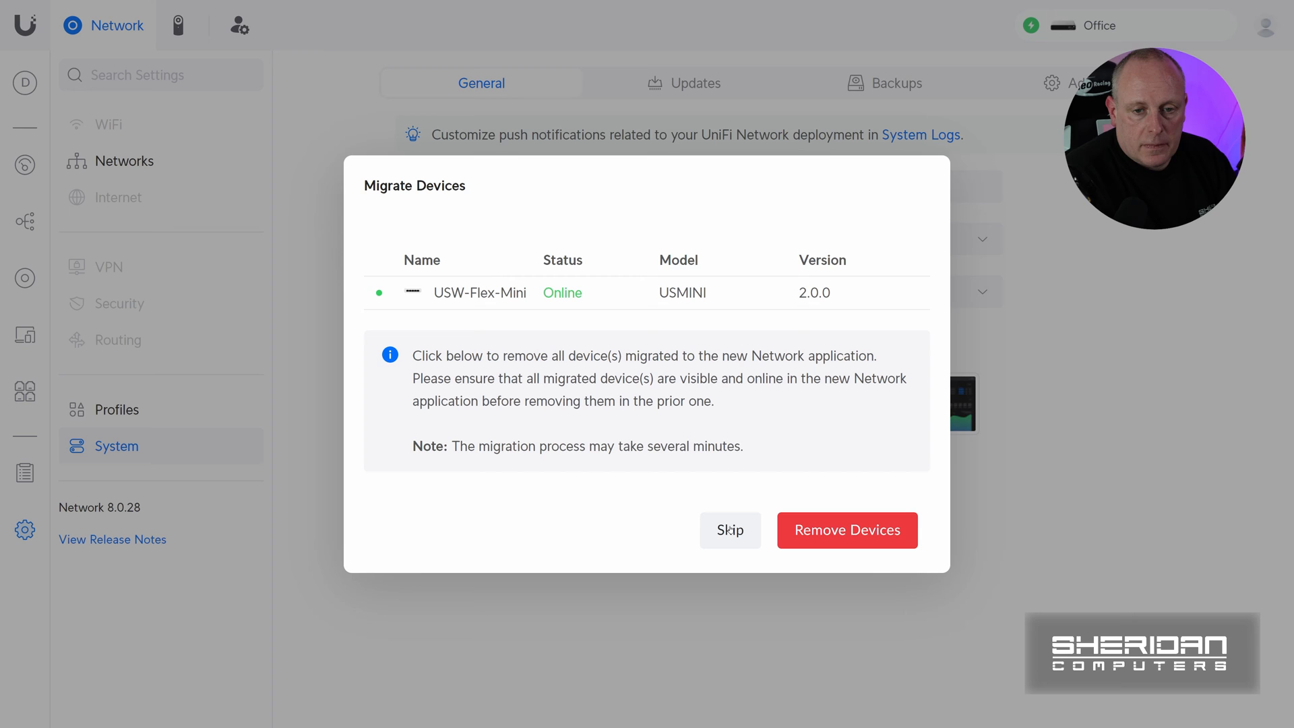
mouse_move(846, 530)
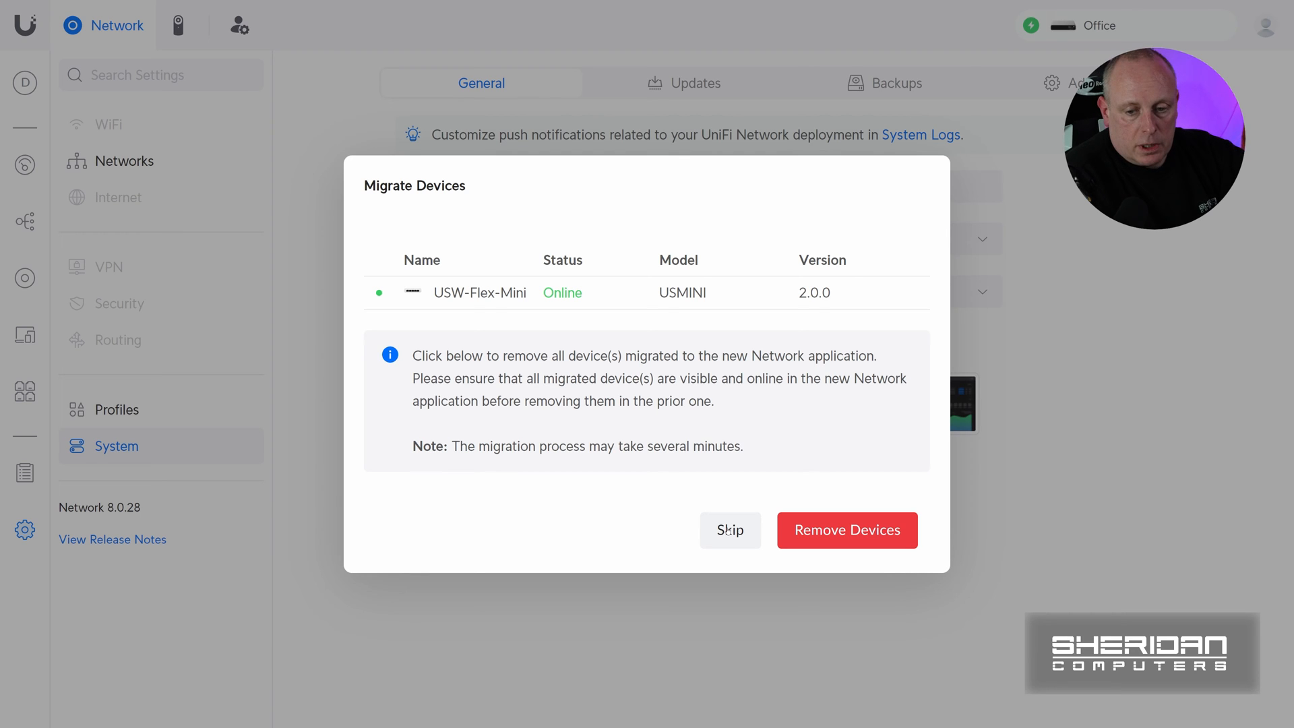
click(729, 530)
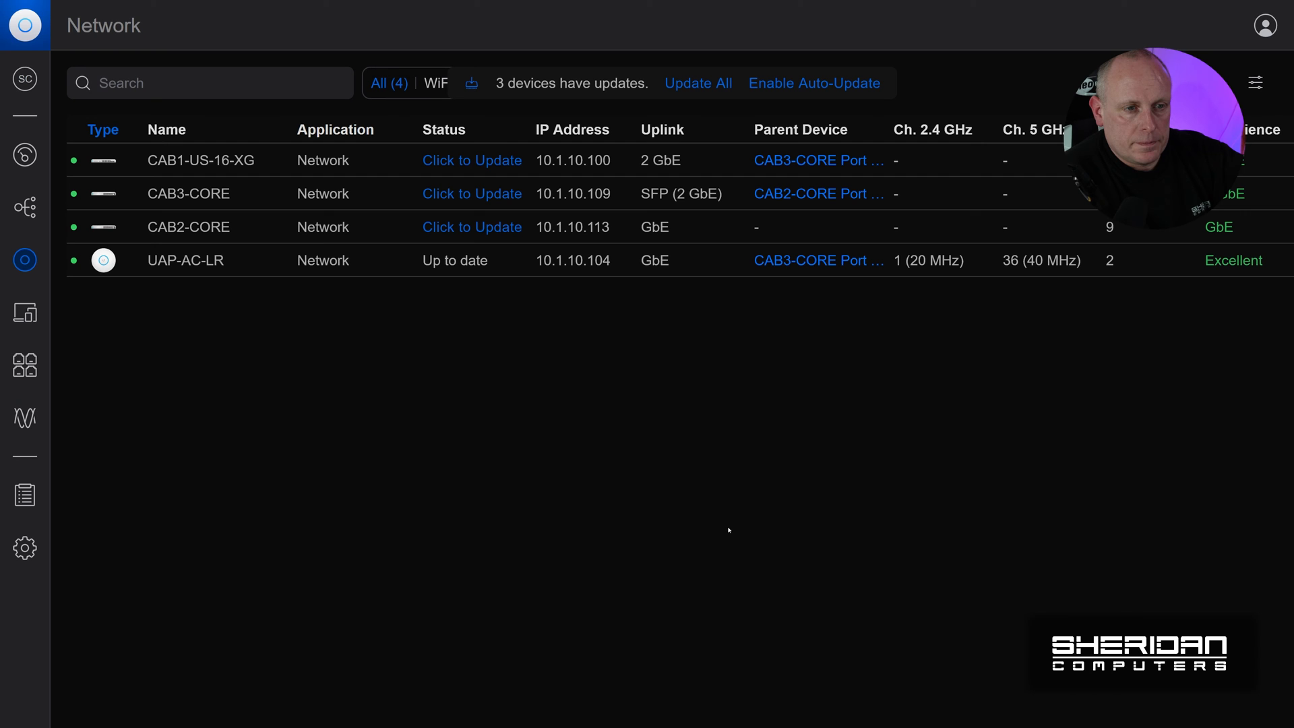
mouse_move(691, 478)
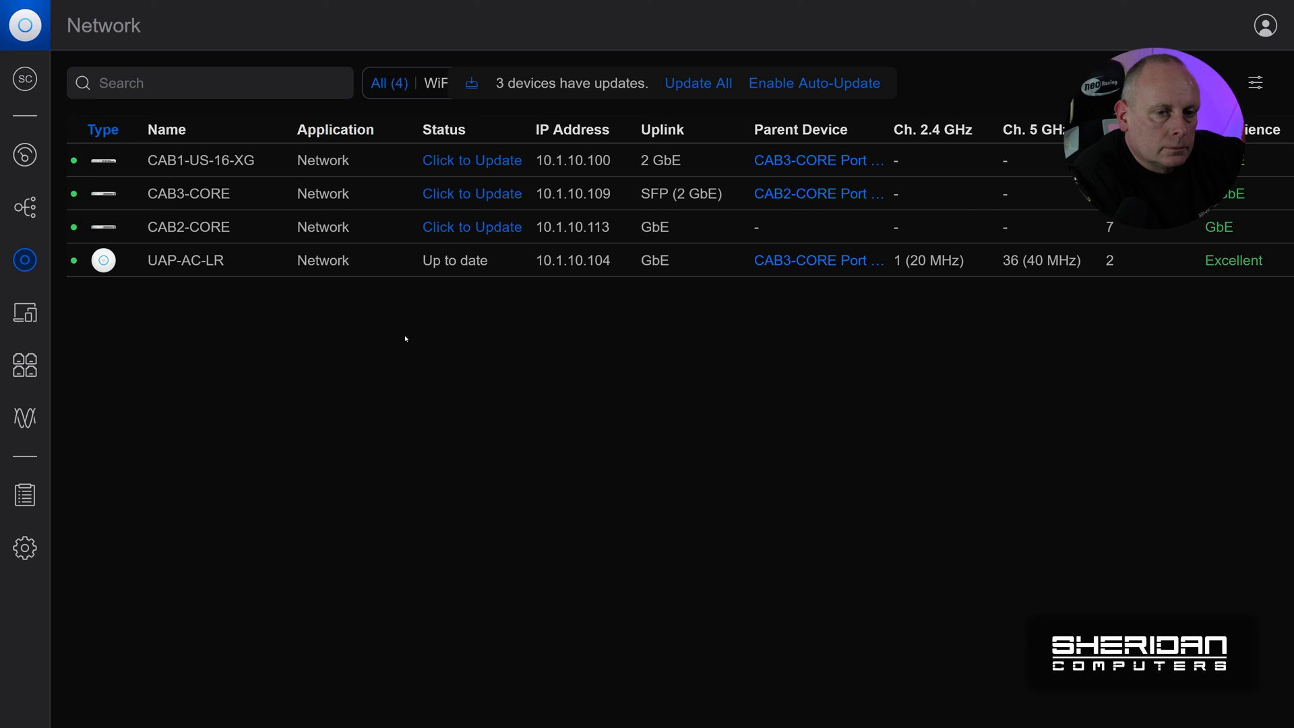
mouse_move(430, 325)
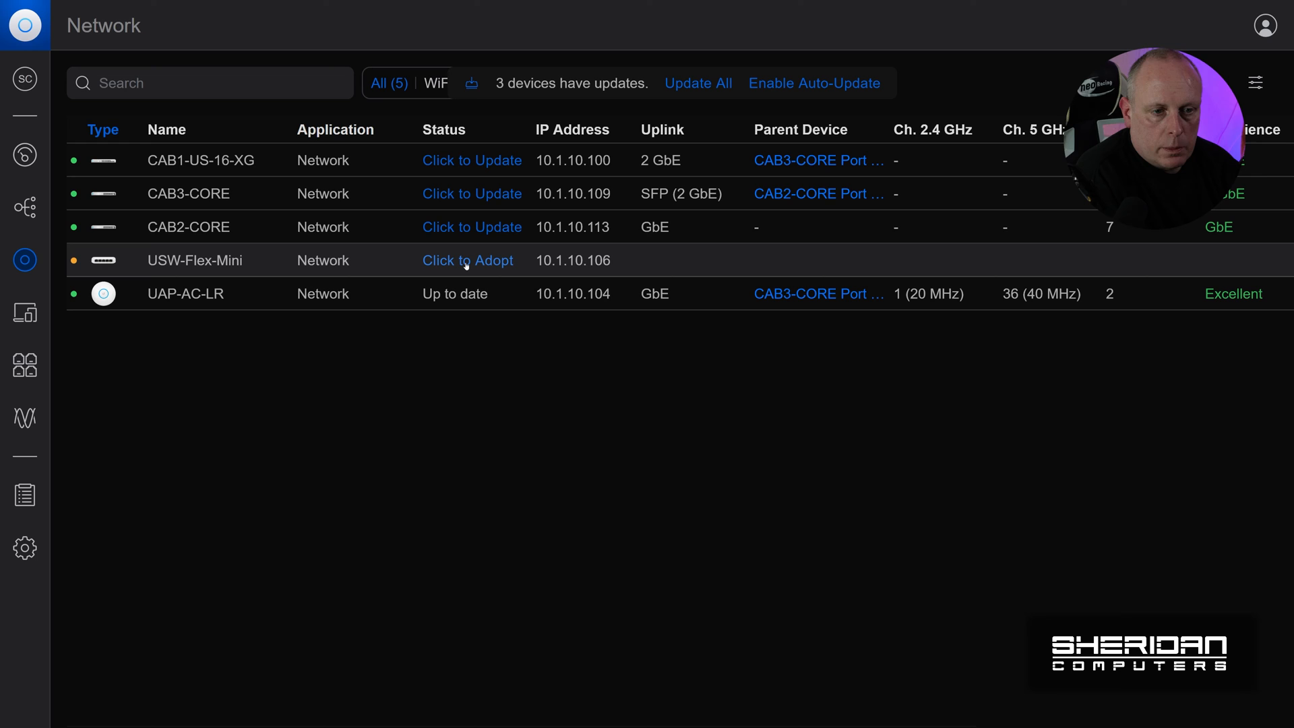
- Adopt the USW-Flex-Mini on the new controller and open its device details panel
click(467, 260)
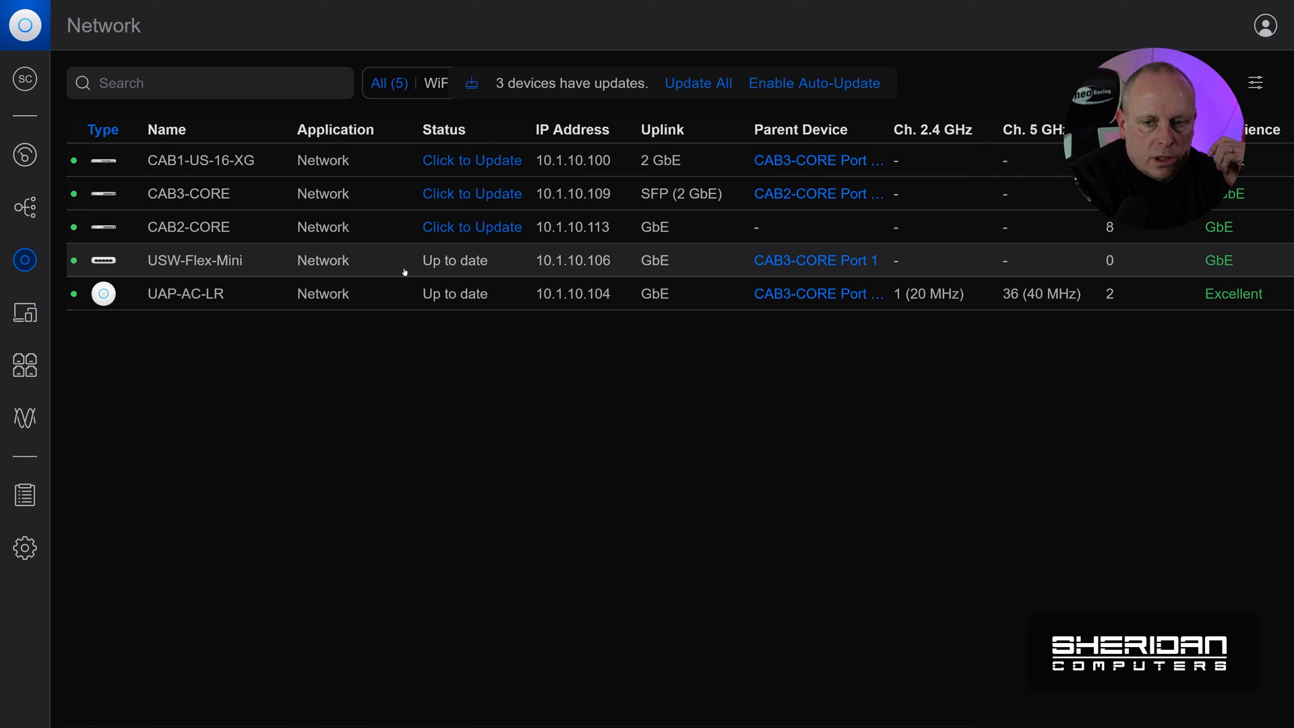
click(195, 260)
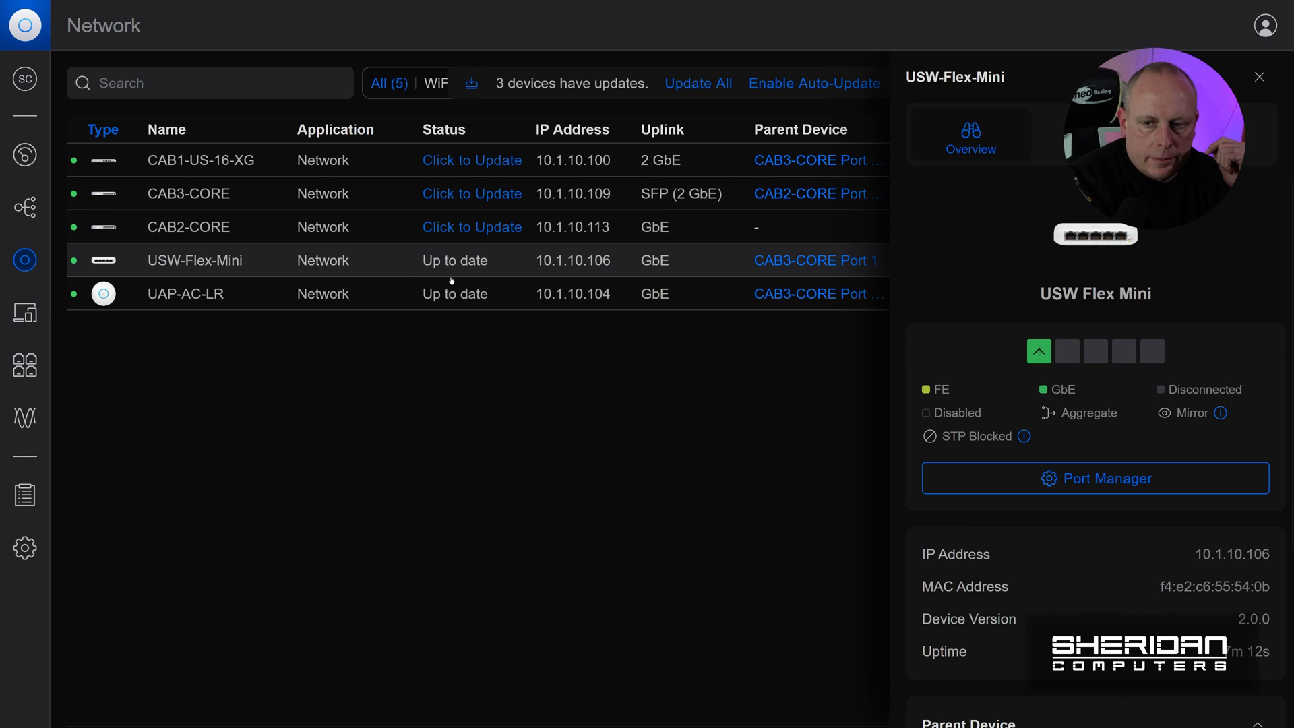
scroll(down, 3)
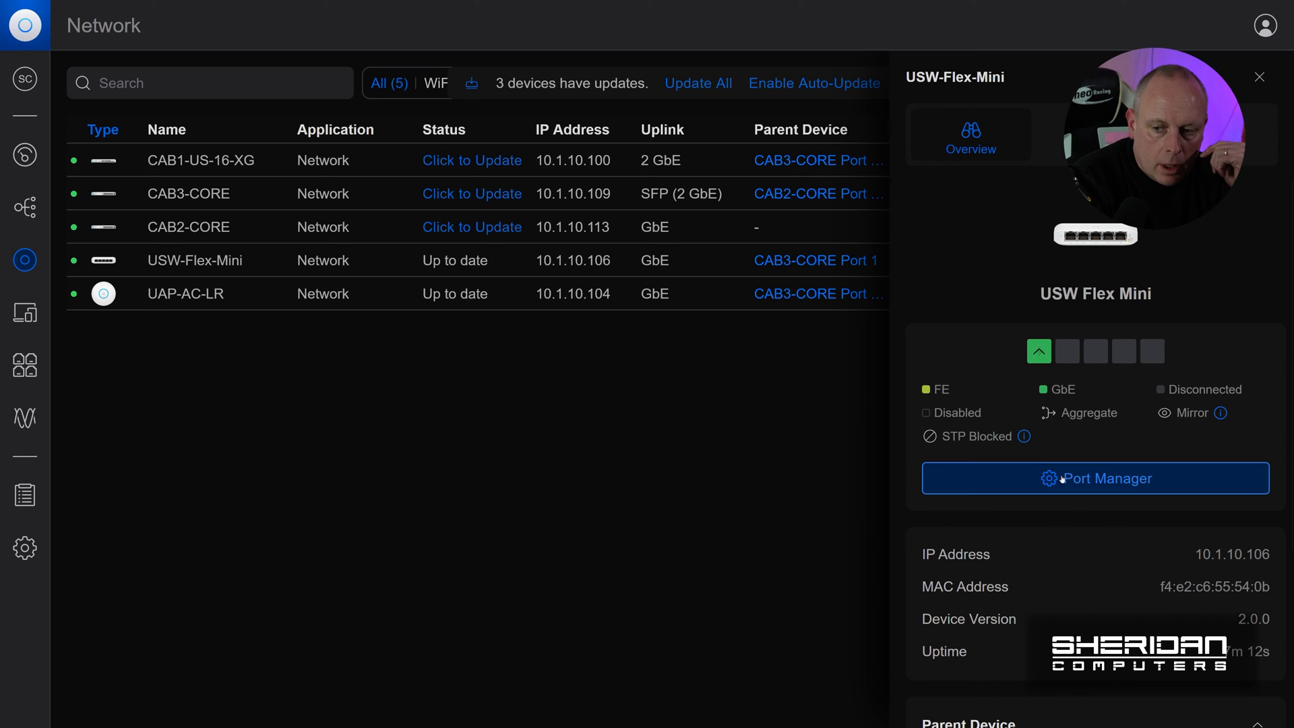
- In Port Manager, show all five ports and set port 2's native network to VM (69)
click(1095, 478)
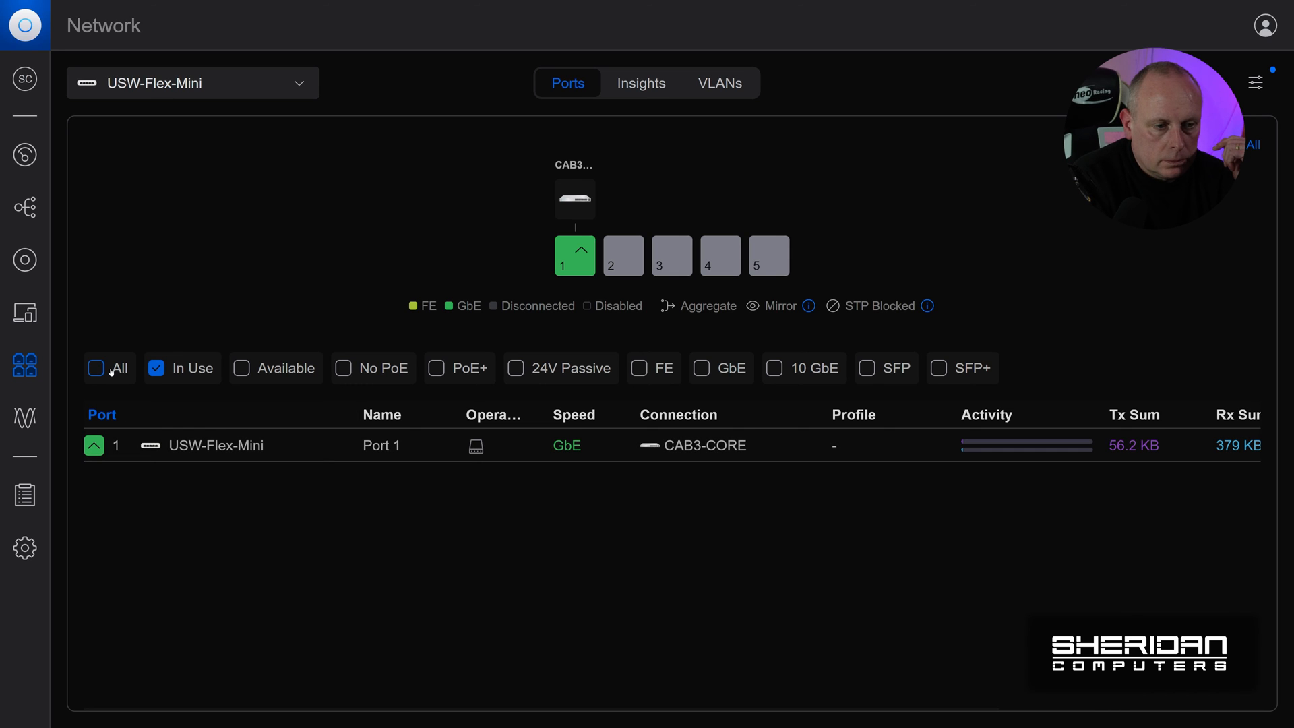
click(95, 368)
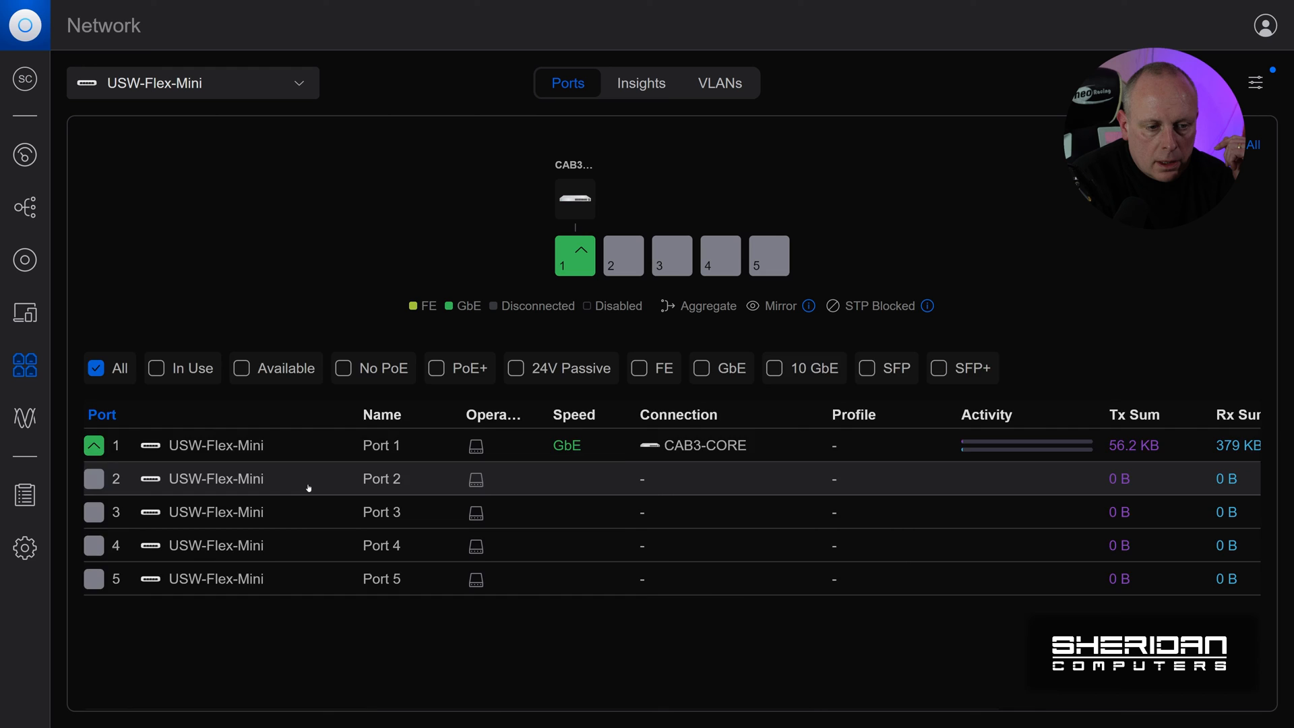
click(623, 255)
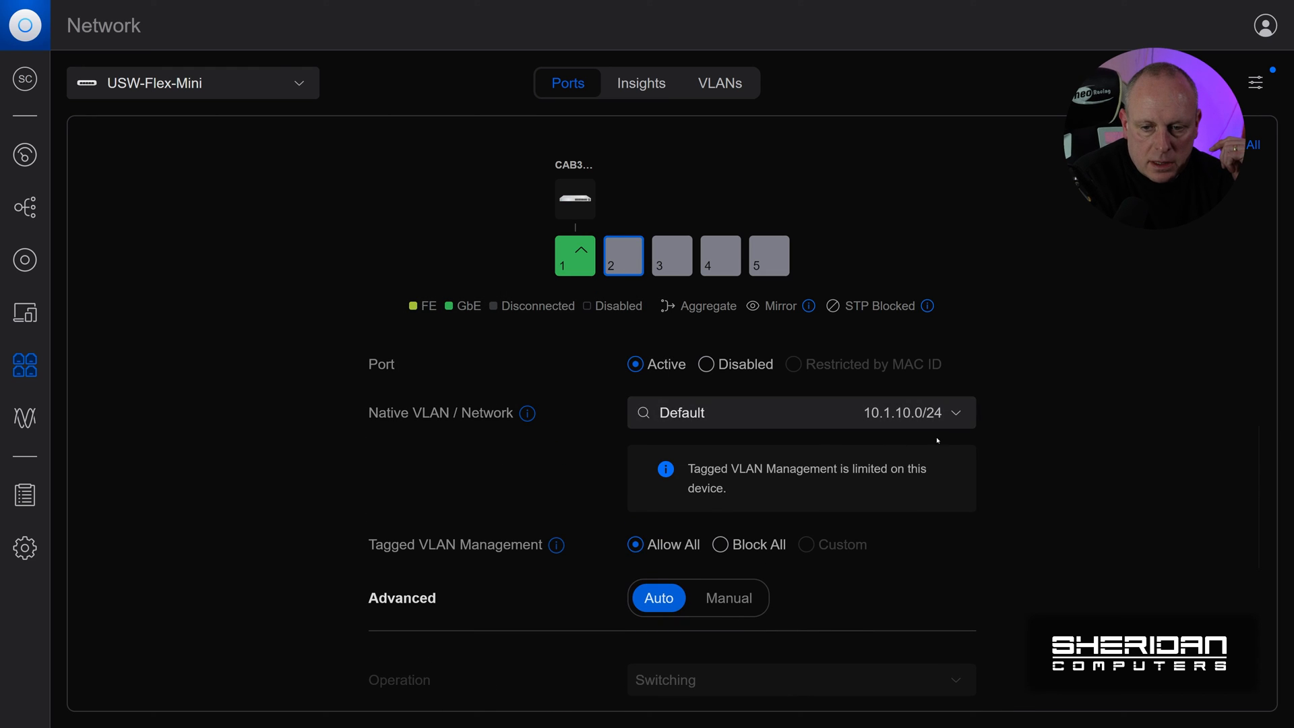
click(800, 412)
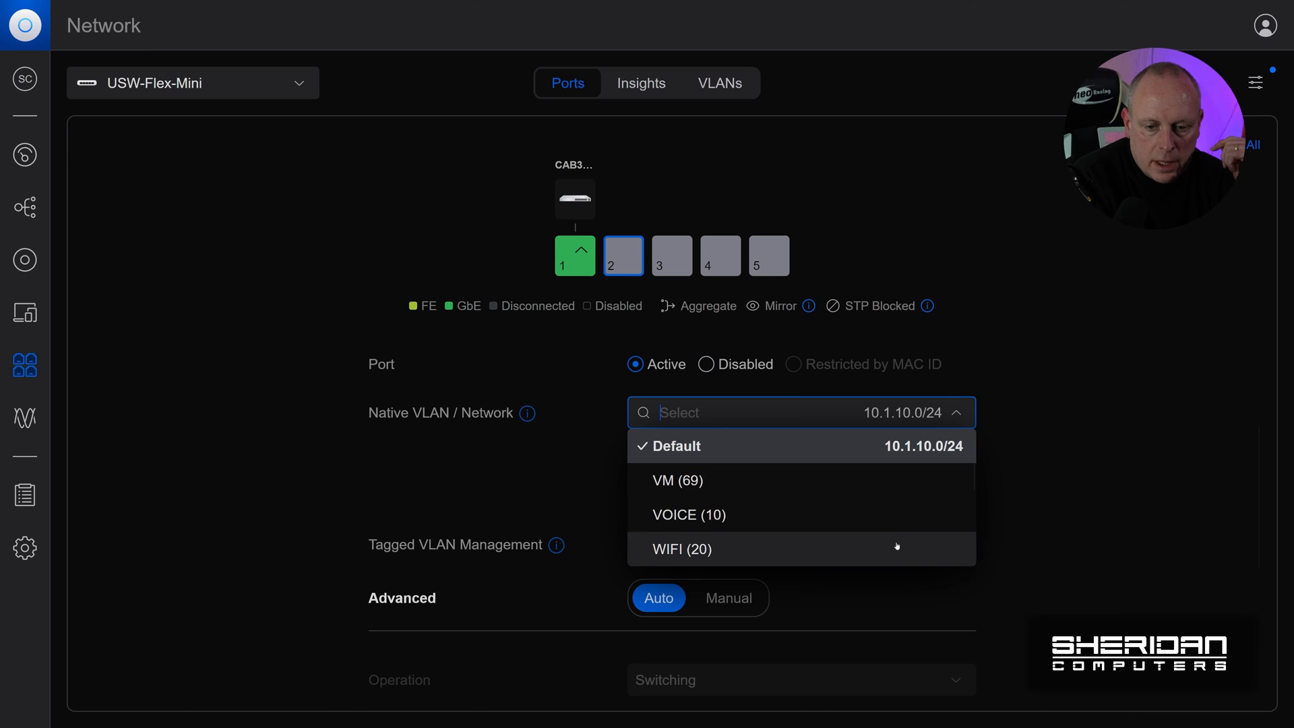
mouse_move(622, 256)
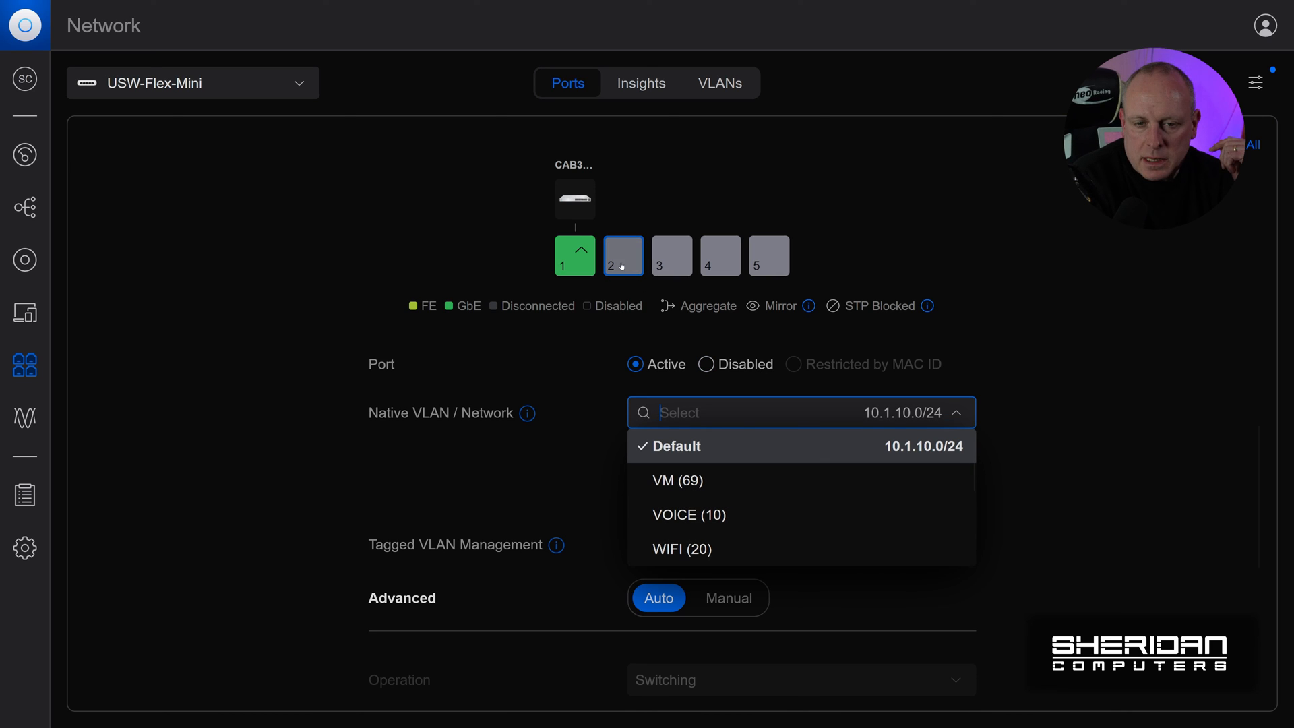
mouse_move(720, 265)
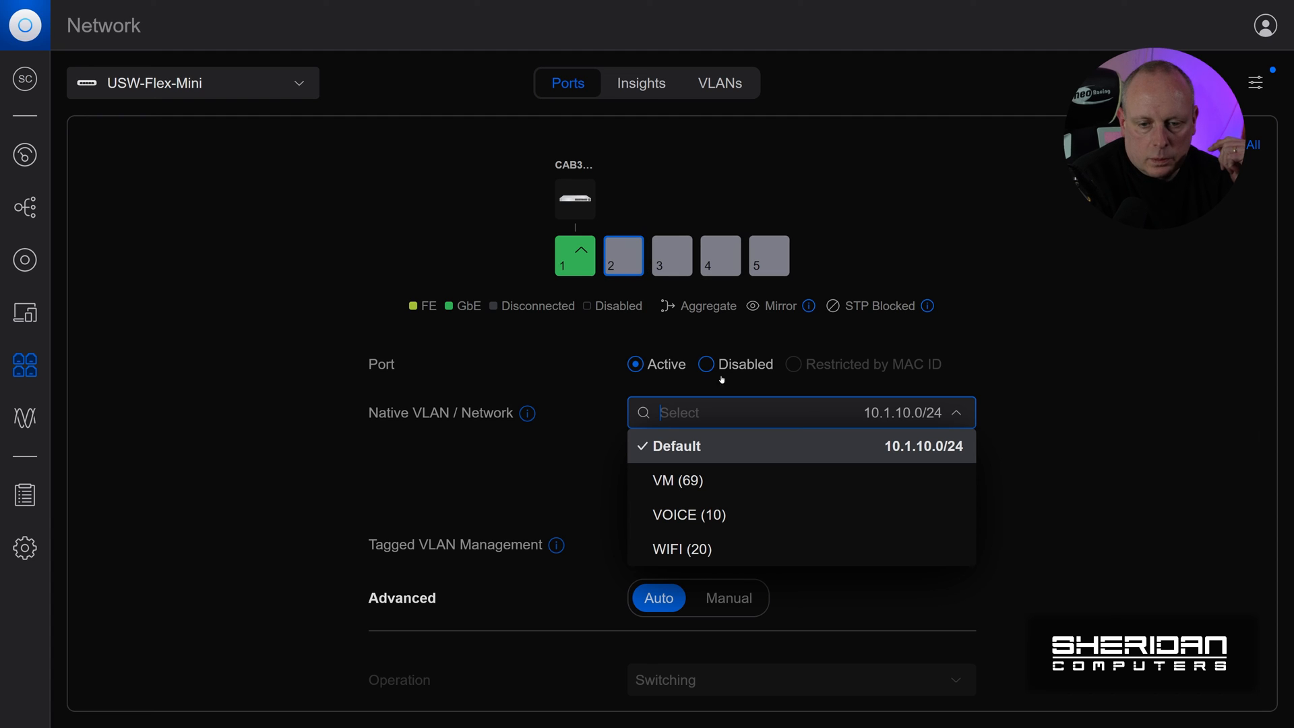
click(677, 481)
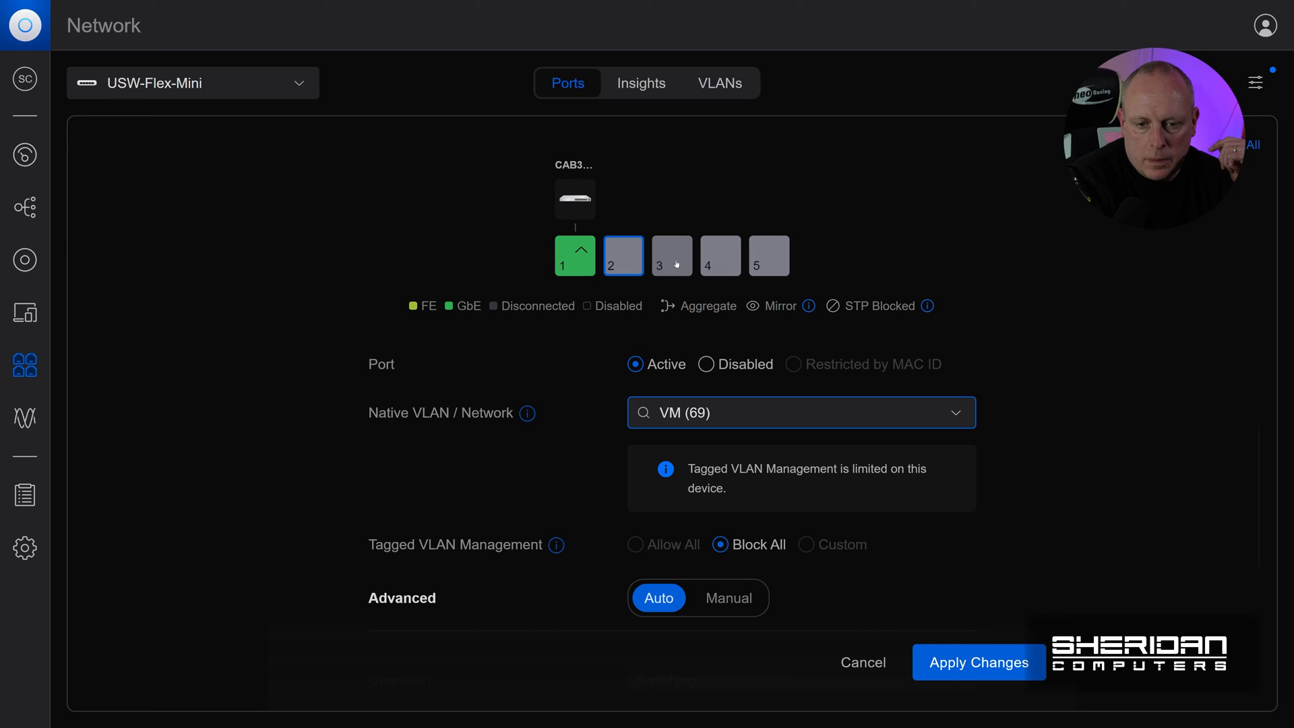
click(672, 255)
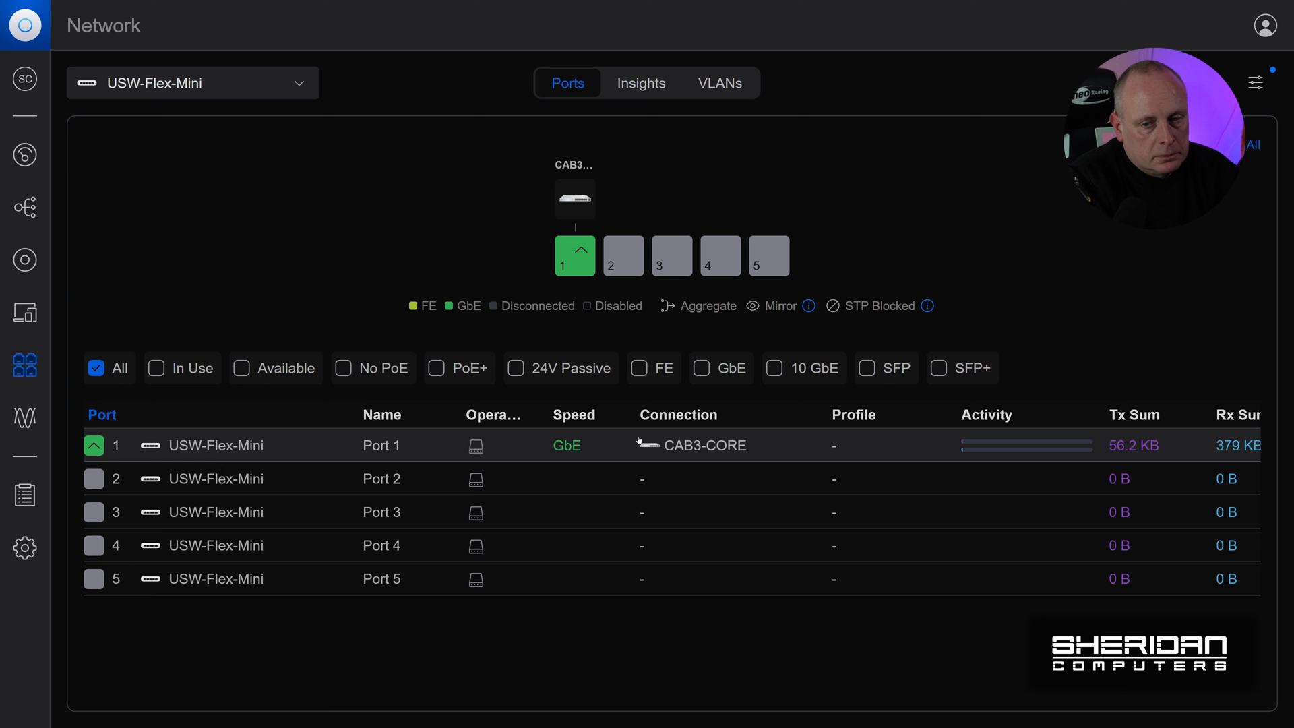
mouse_move(640, 83)
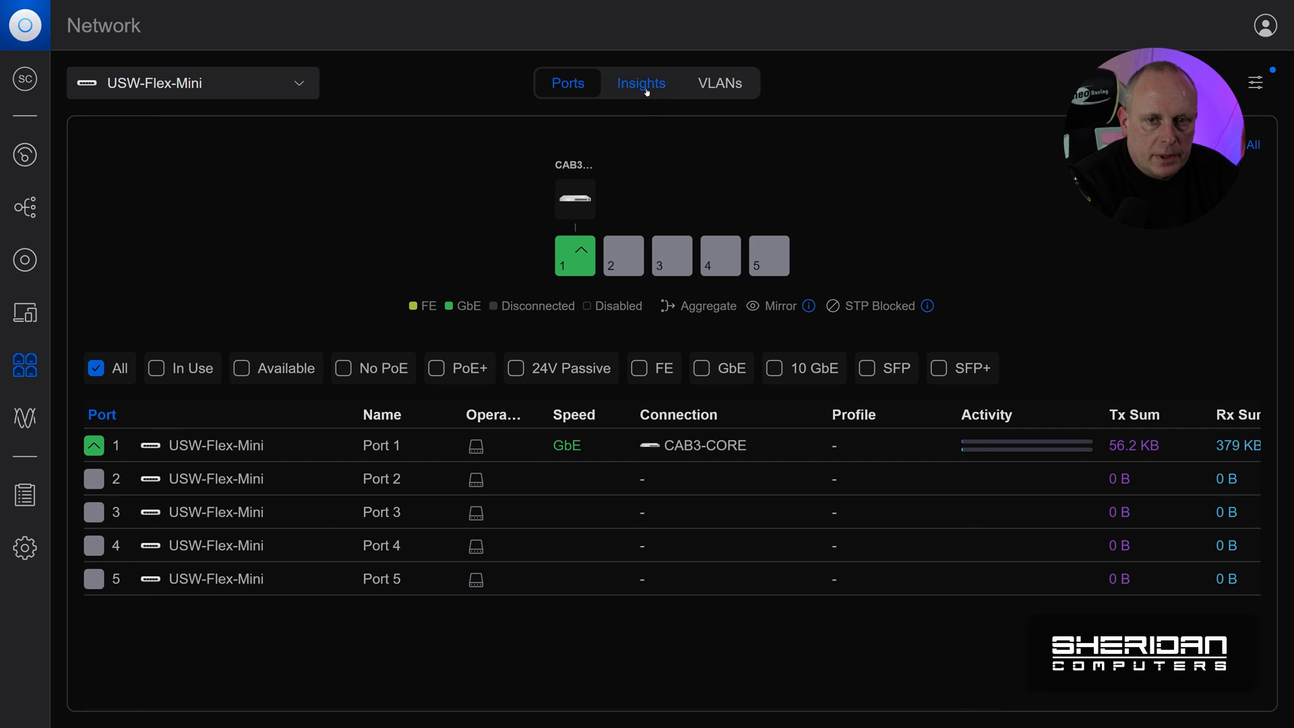
click(718, 82)
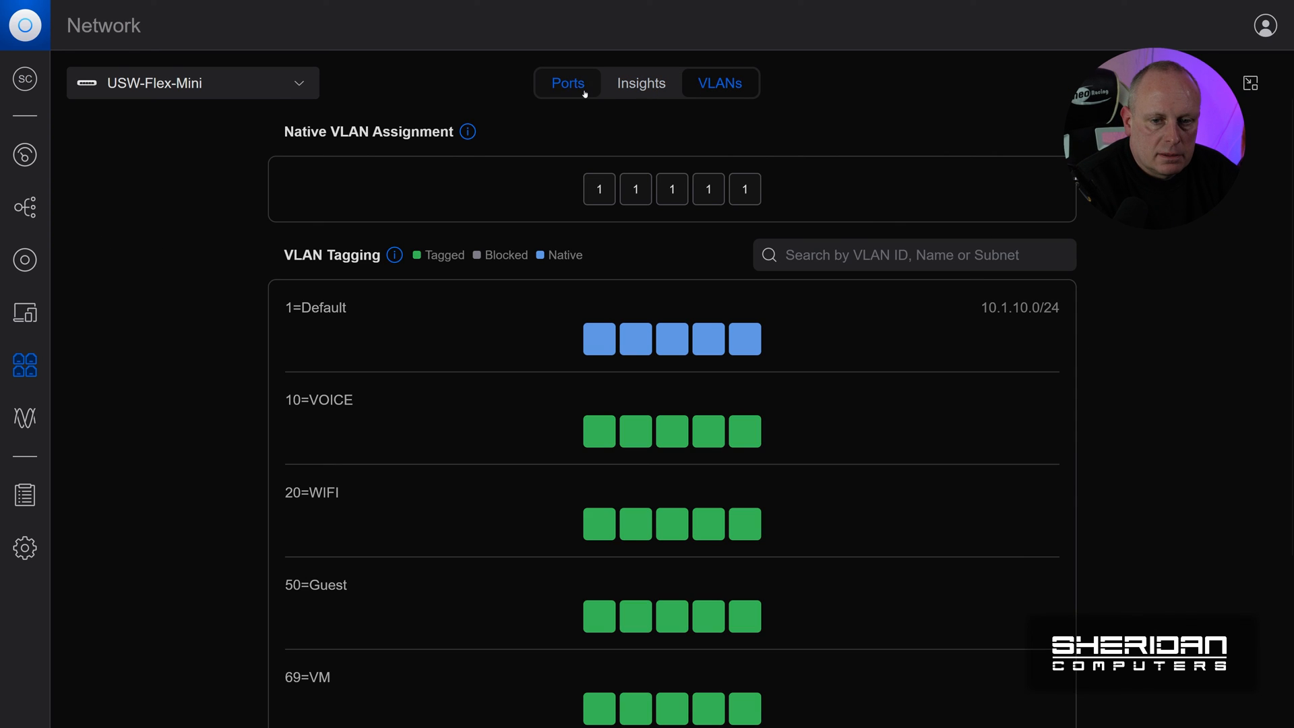
click(567, 82)
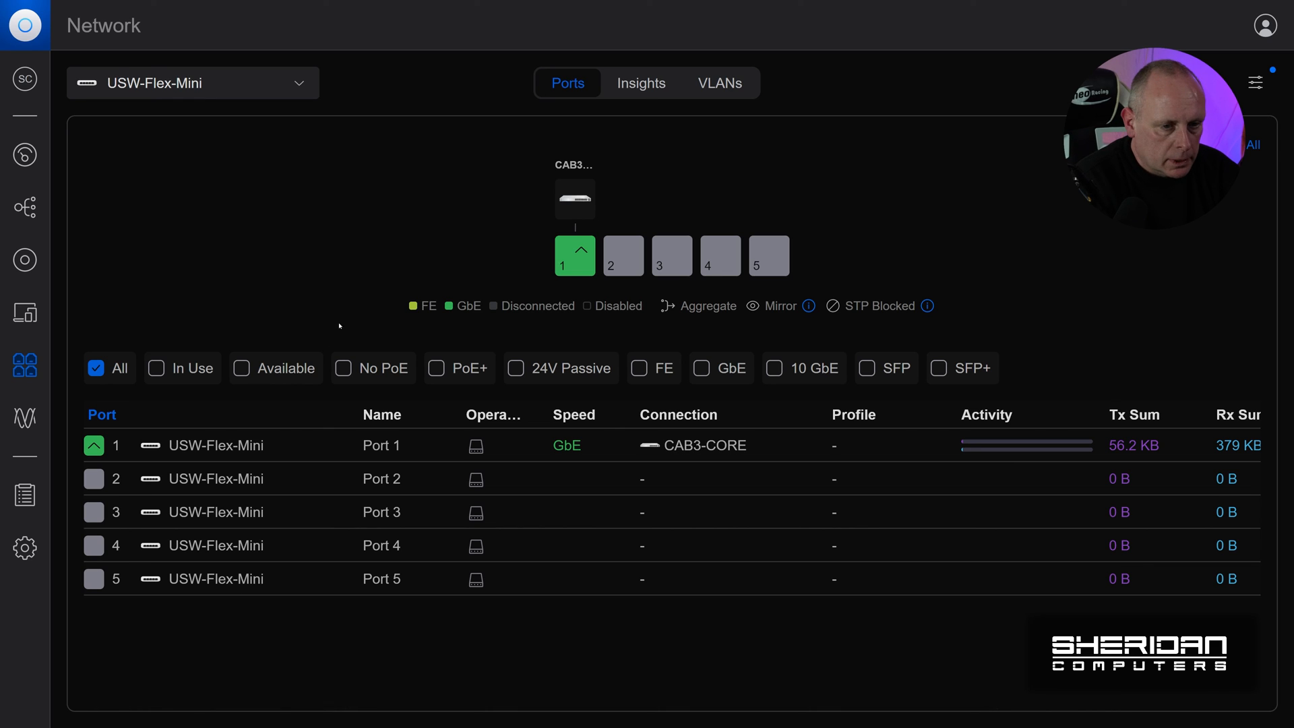
mouse_move(409, 284)
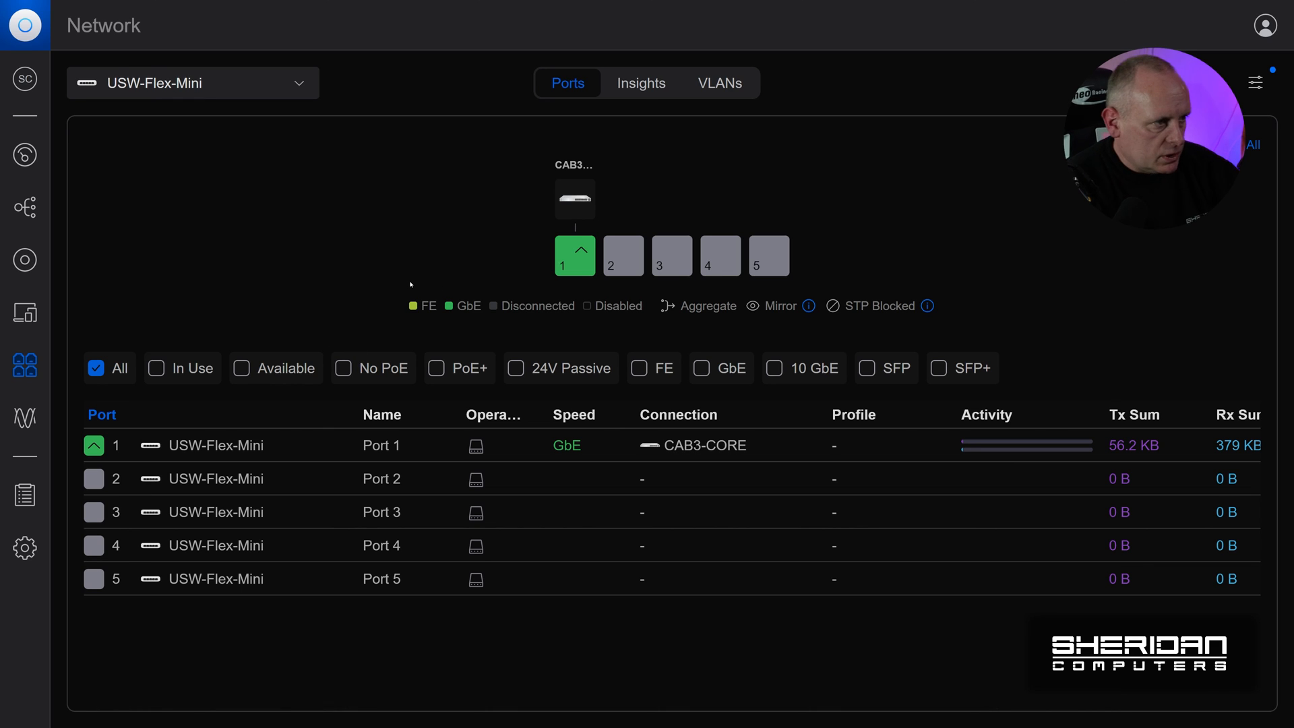